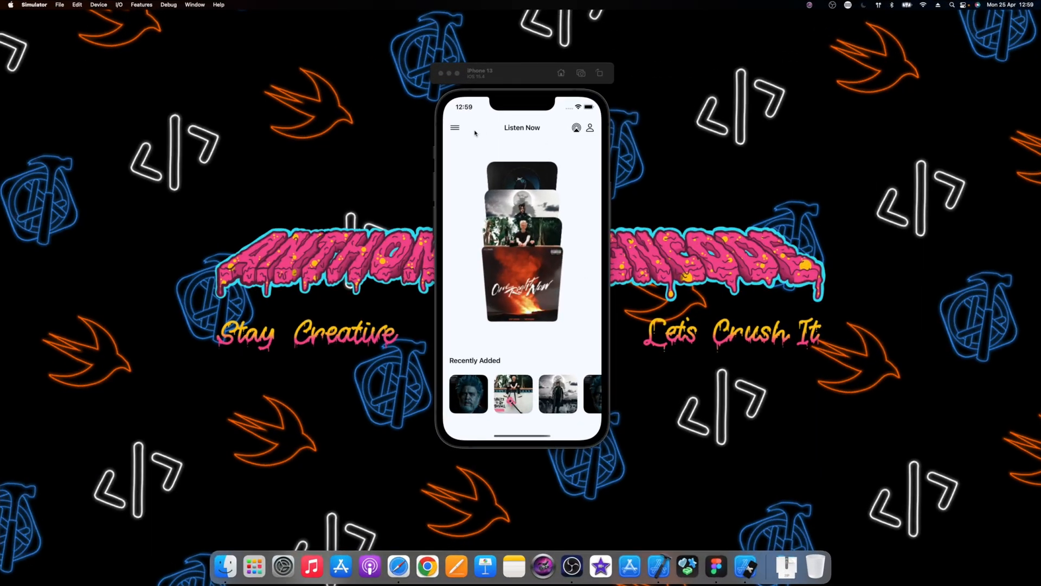
Step: Browse the finished music app demo running in Simulator
scroll("left", 3)
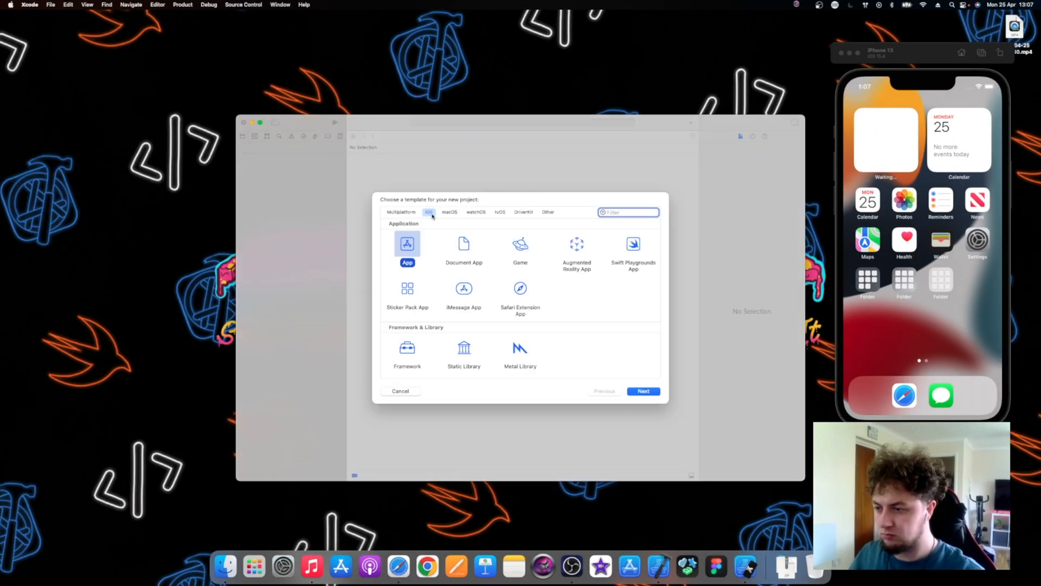
Step: Create the SwiftUI project 3DMusicAnimation_SwiftUI from the iOS App template
left_click(642, 391)
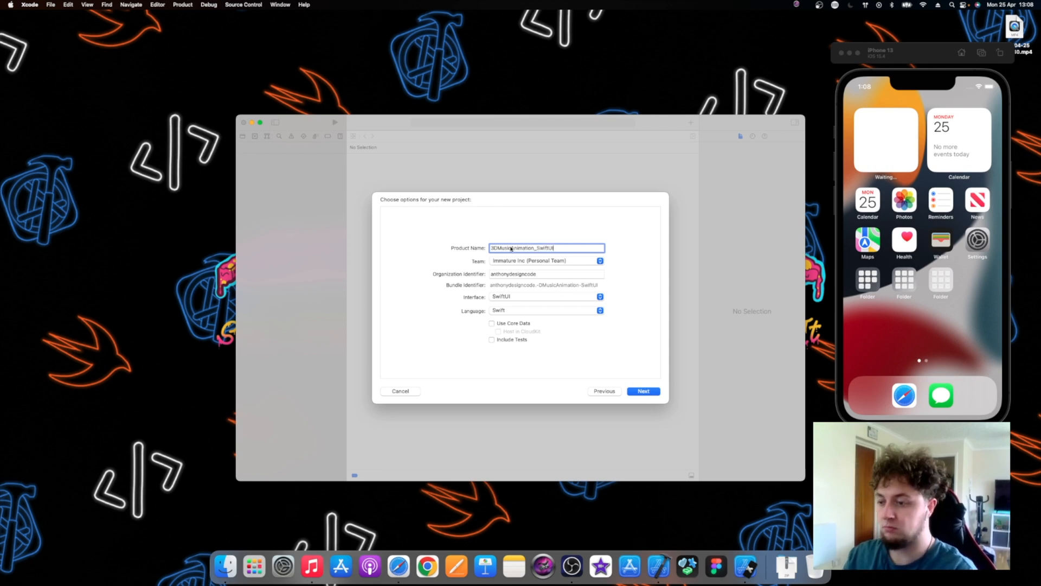
left_click(642, 391)
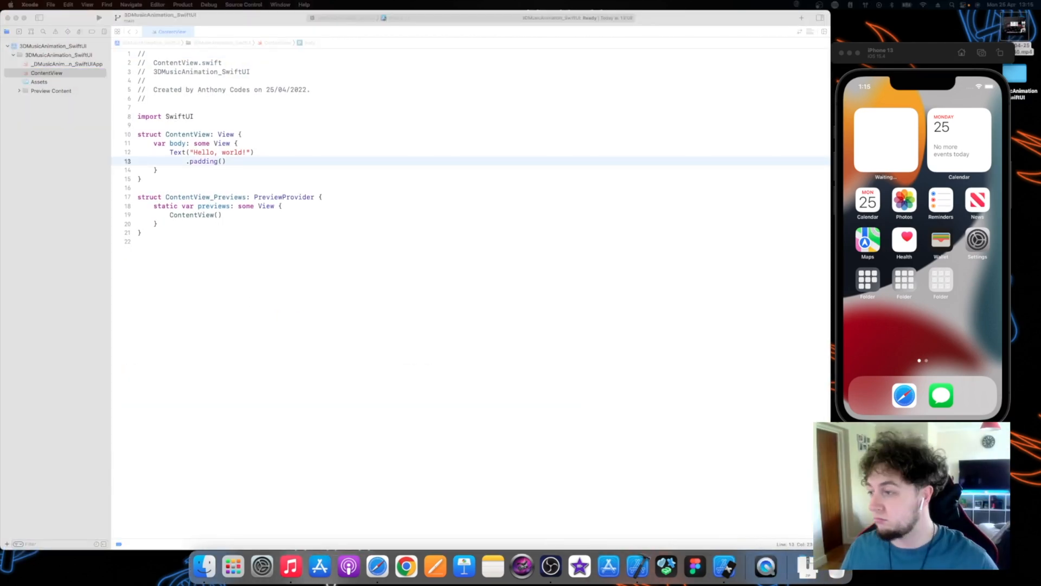
Step: Add a HomeView SwiftUI view file and a Cover Swift file to the project
left_click(39, 82)
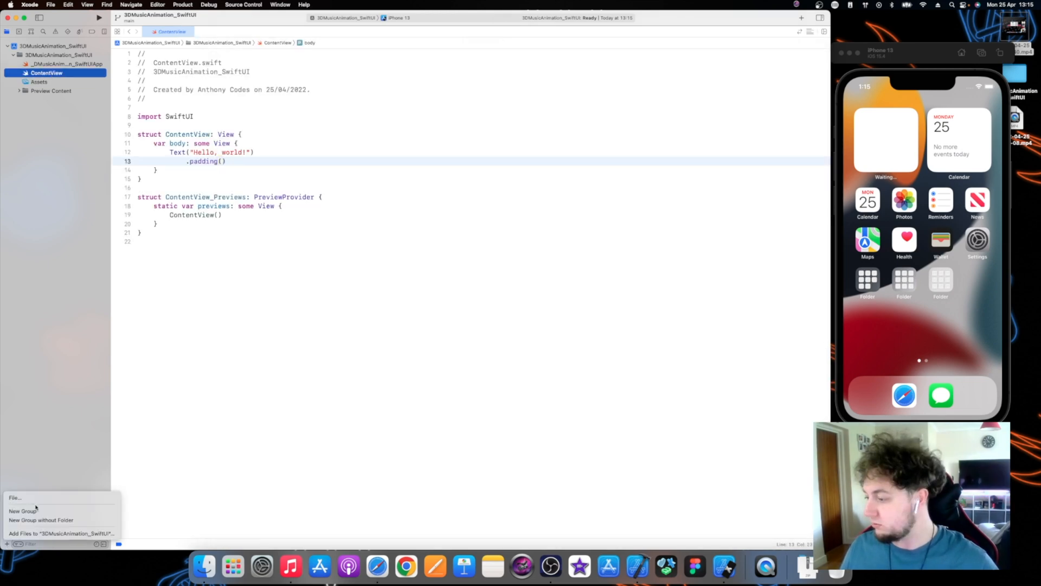
left_click(14, 497)
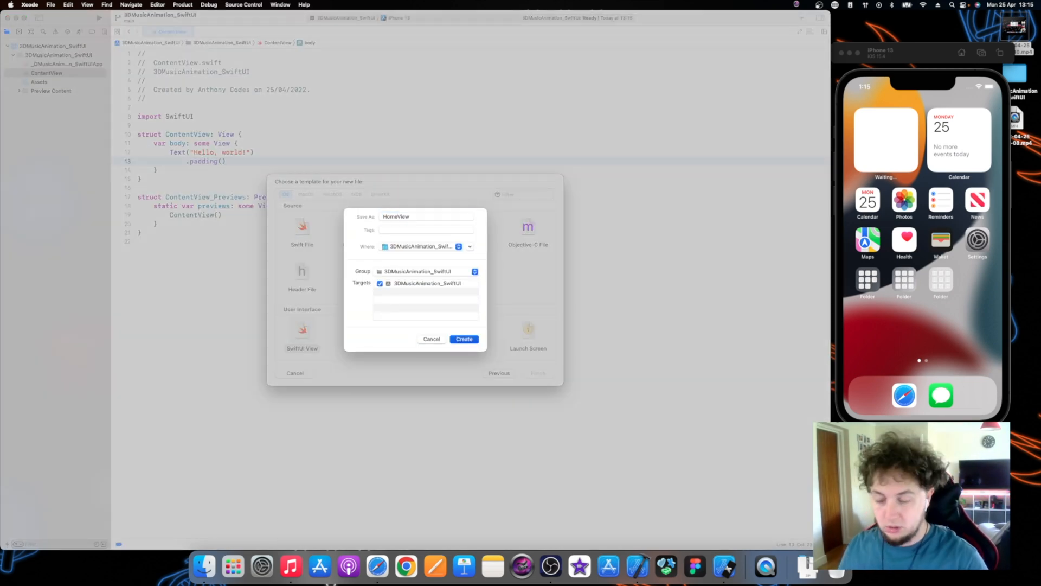
left_click(464, 339)
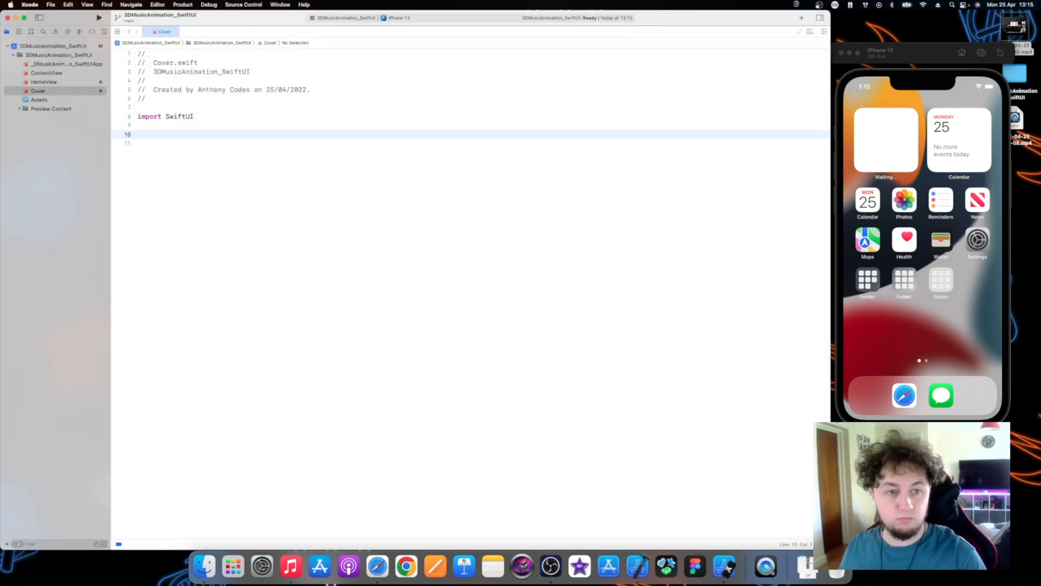
Step: Define the Identifiable Cover struct with id, coverName, coverImage, isLiked, and begin stackCovers: [Cover]
type("struct Cover")
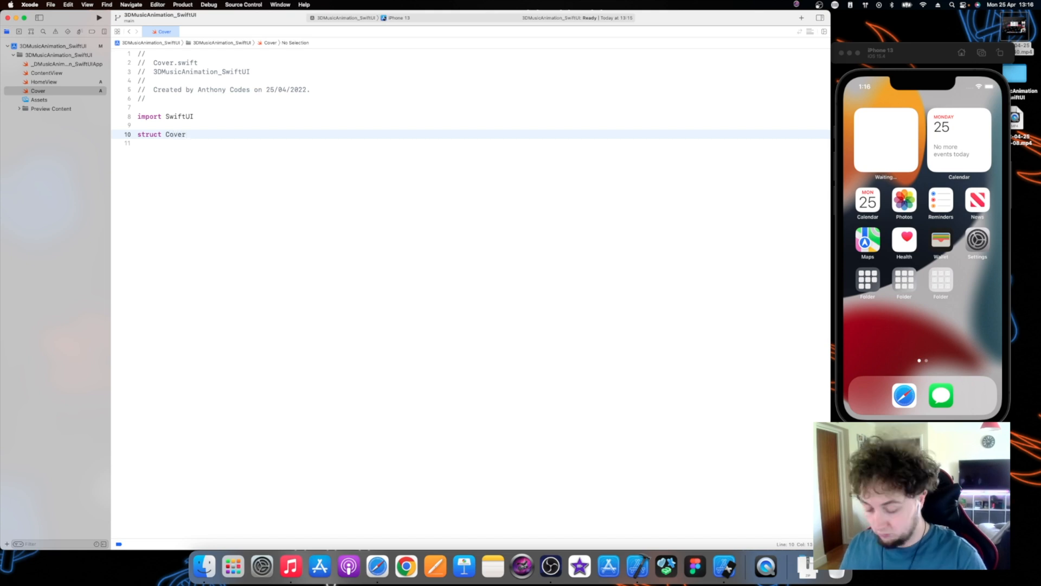
type(": Identifiable {")
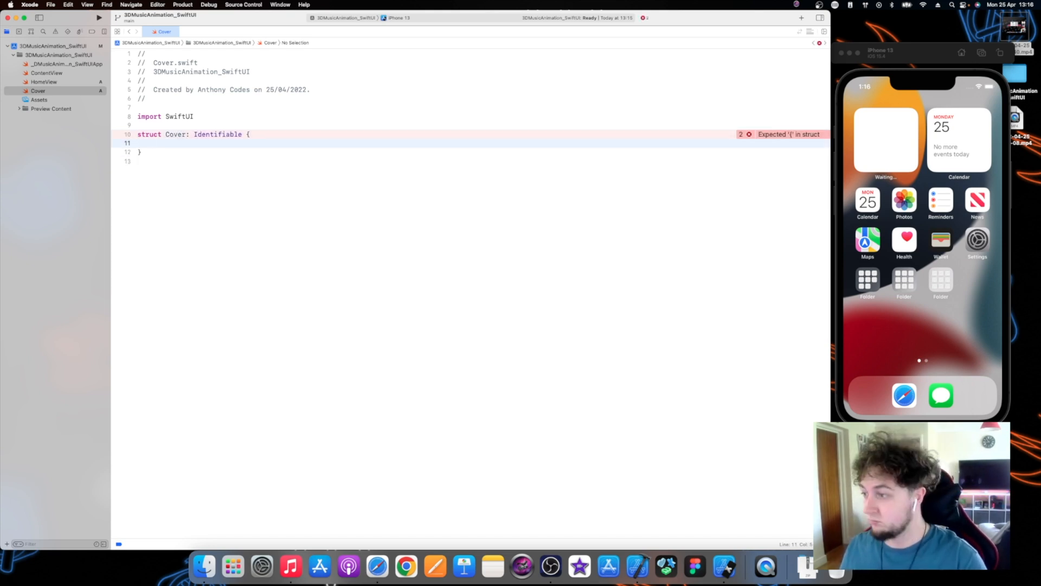
type("var id = UUID().uuidString")
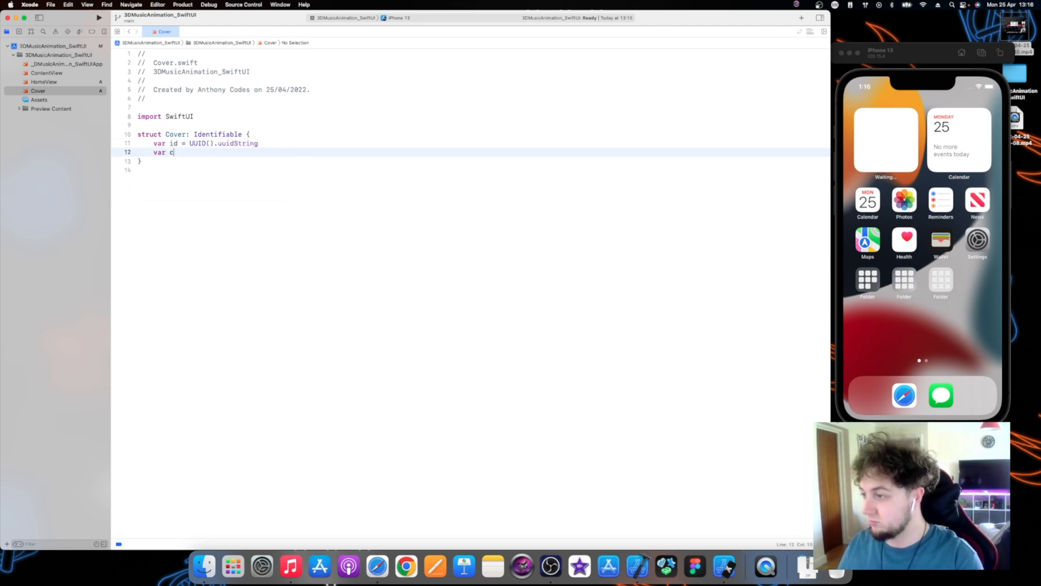
type("overName: String")
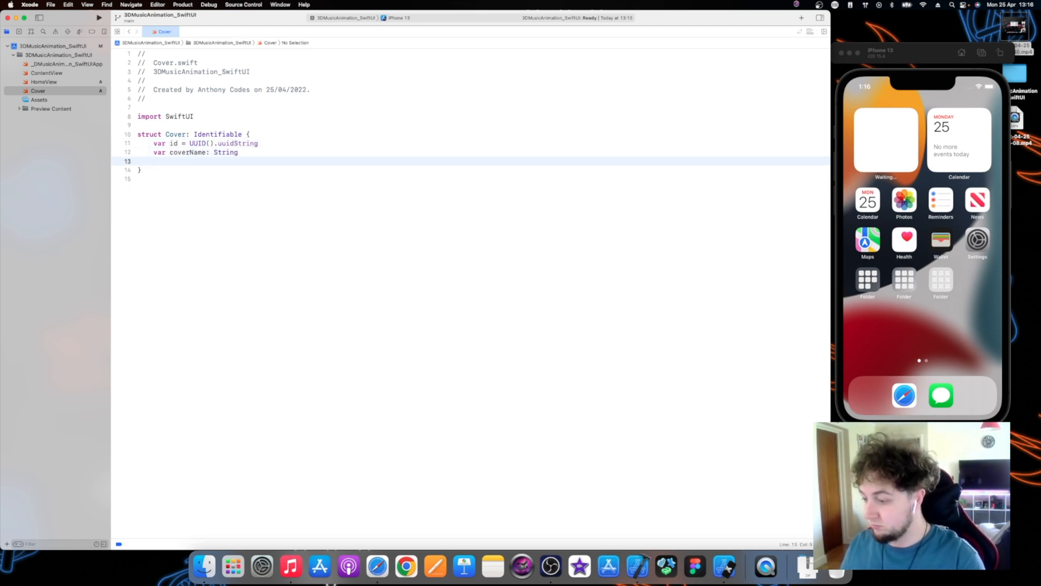
type("var coverImage: Sring")
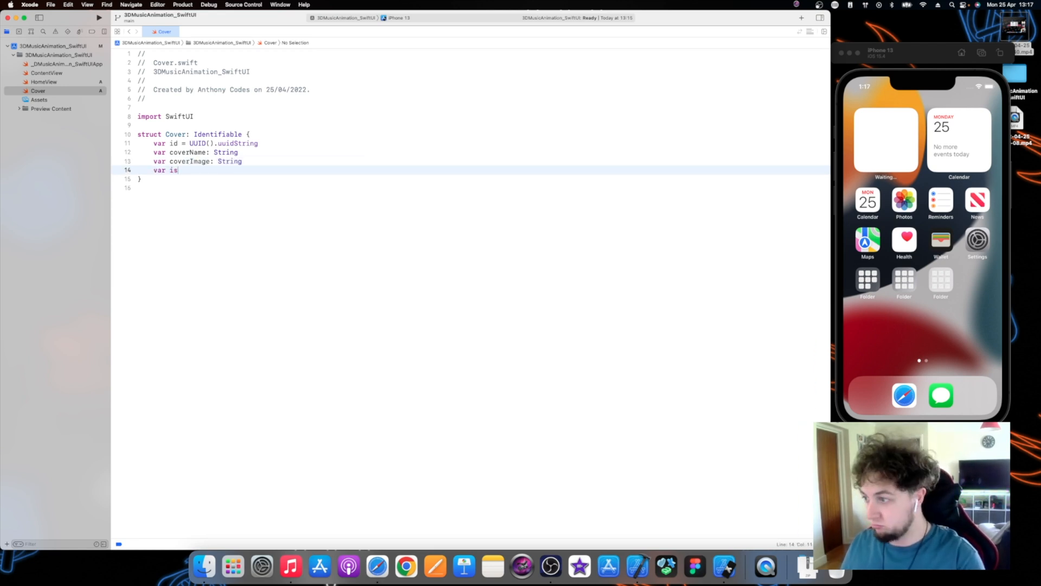
type("Liked: Bool = false")
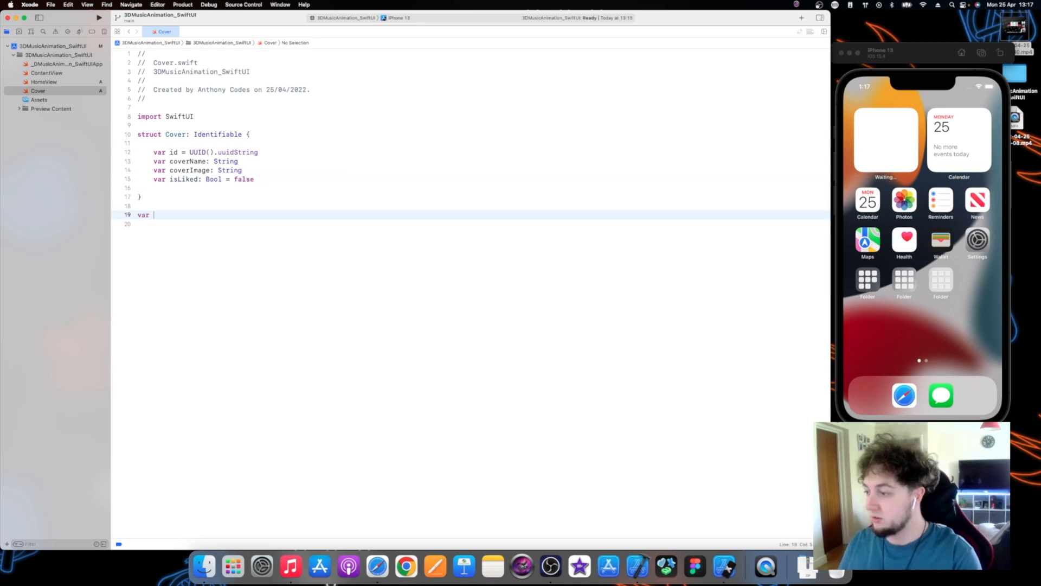
type("stackCovers:")
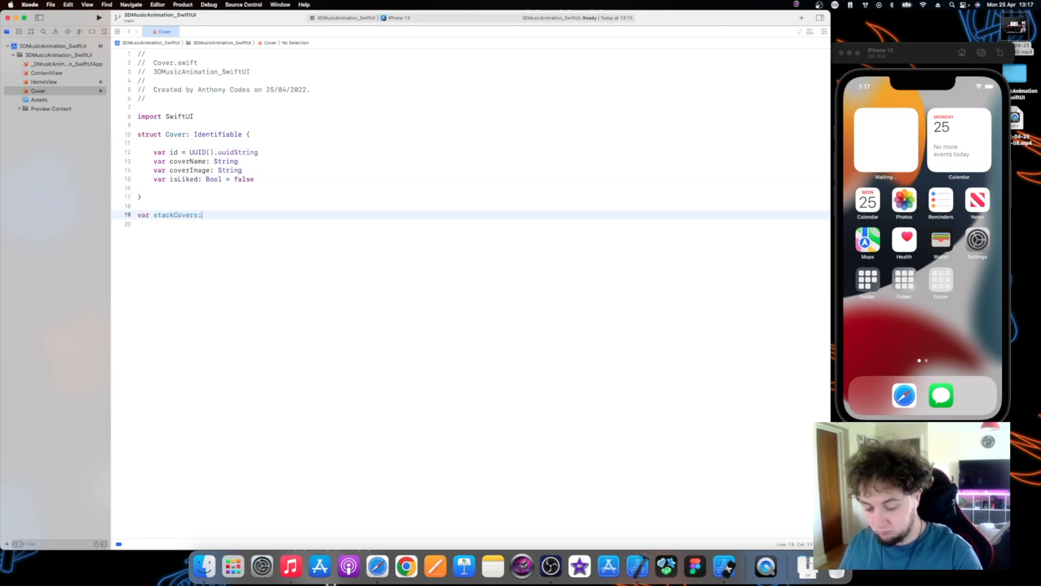
type("[Cover] = {")
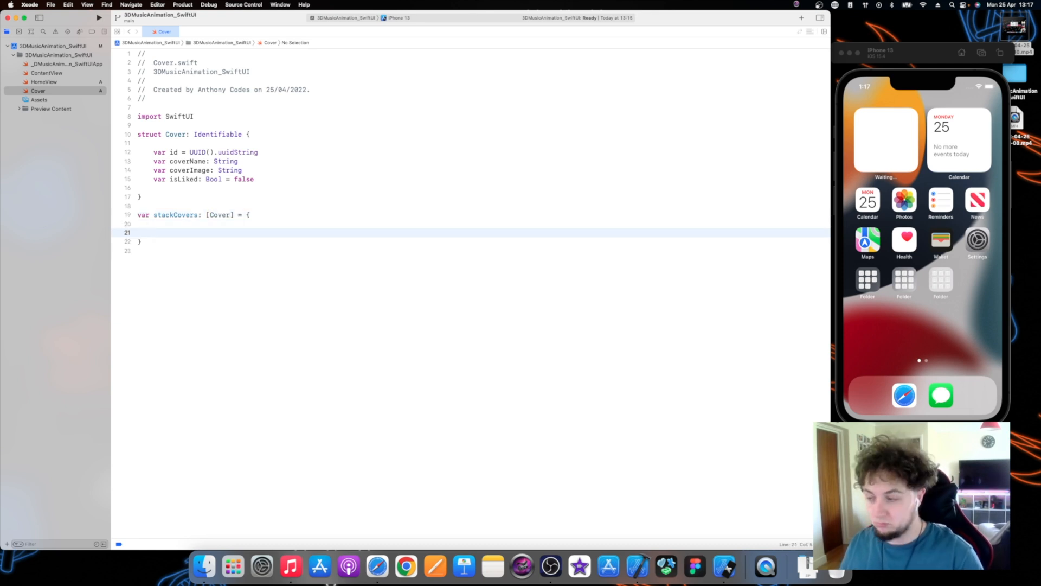
Step: Add One Right Now, Jawbreaker, Burn and Hollywood's Bleeding to stackCovers, checking asset image names
type("Cover(coverName: \"One Right \", coverImage: String")
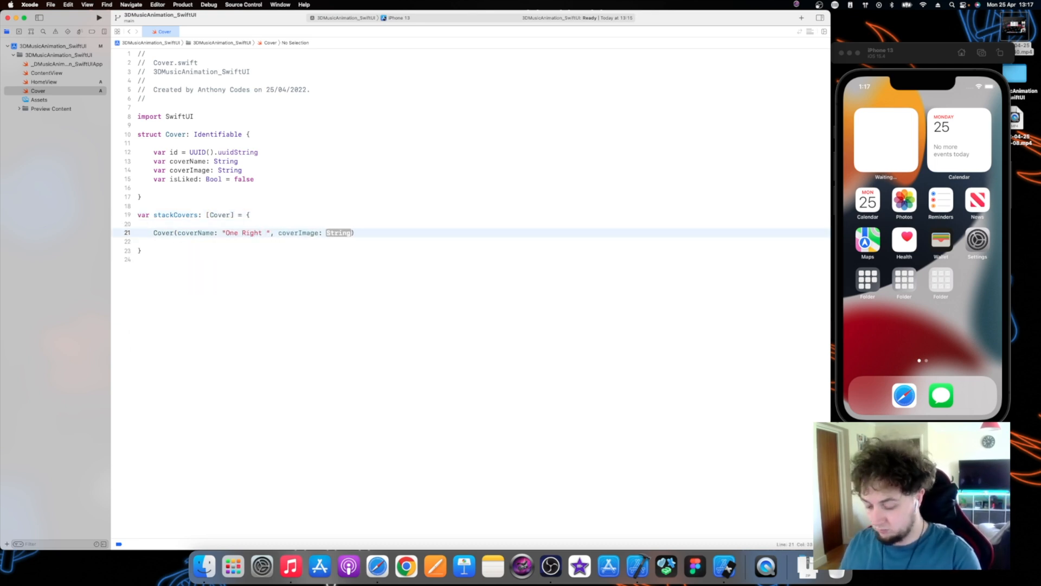
left_click(39, 99)
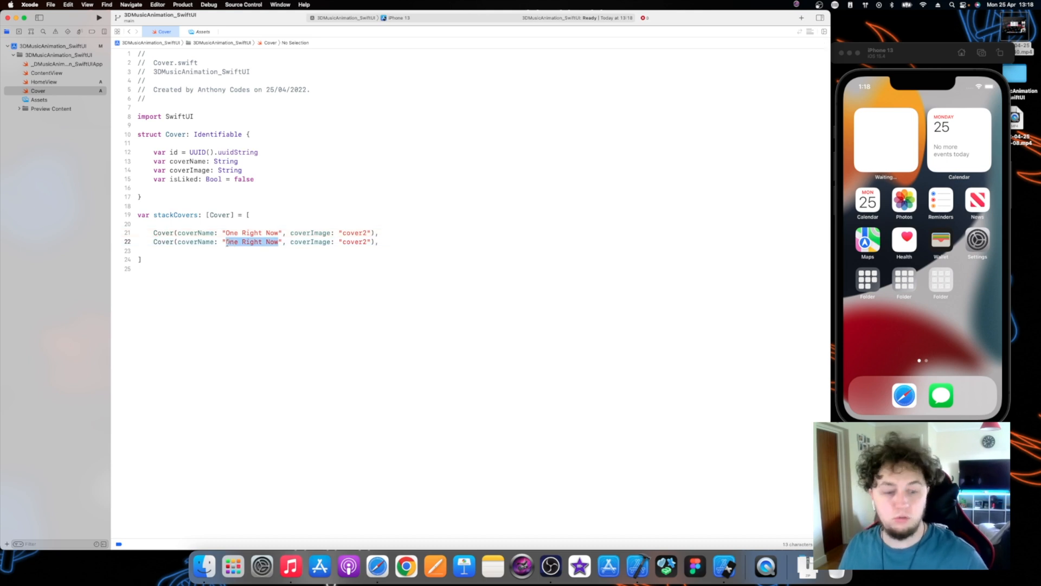
type("Jawbreaker")
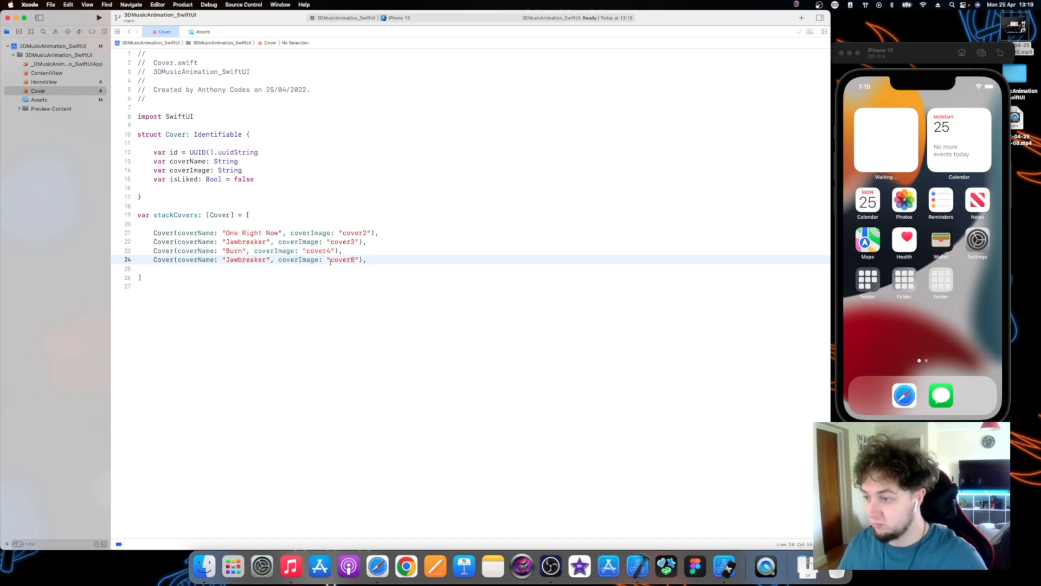
type("Hollywood's Bleeding")
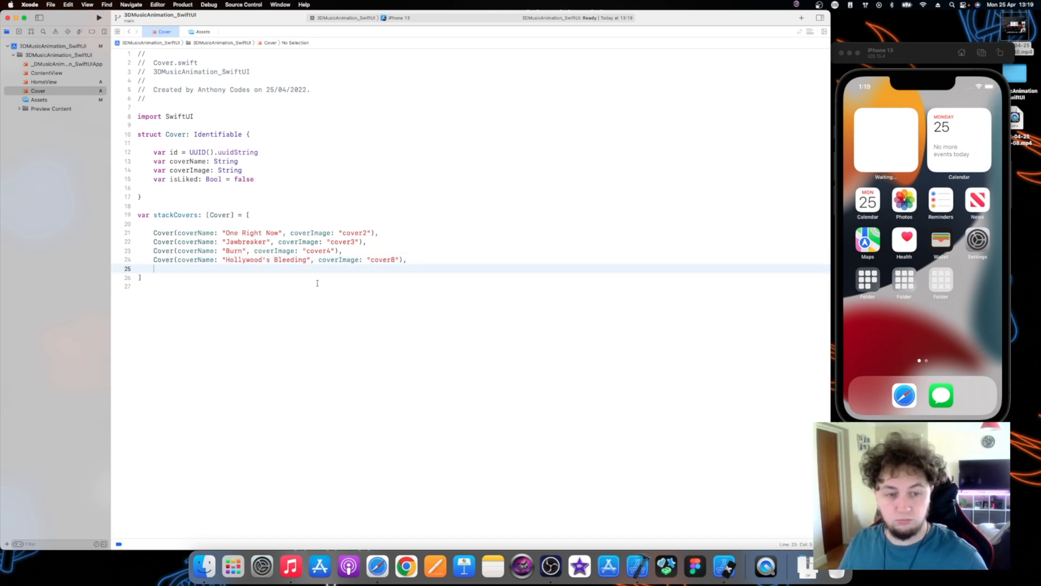
type("var co")
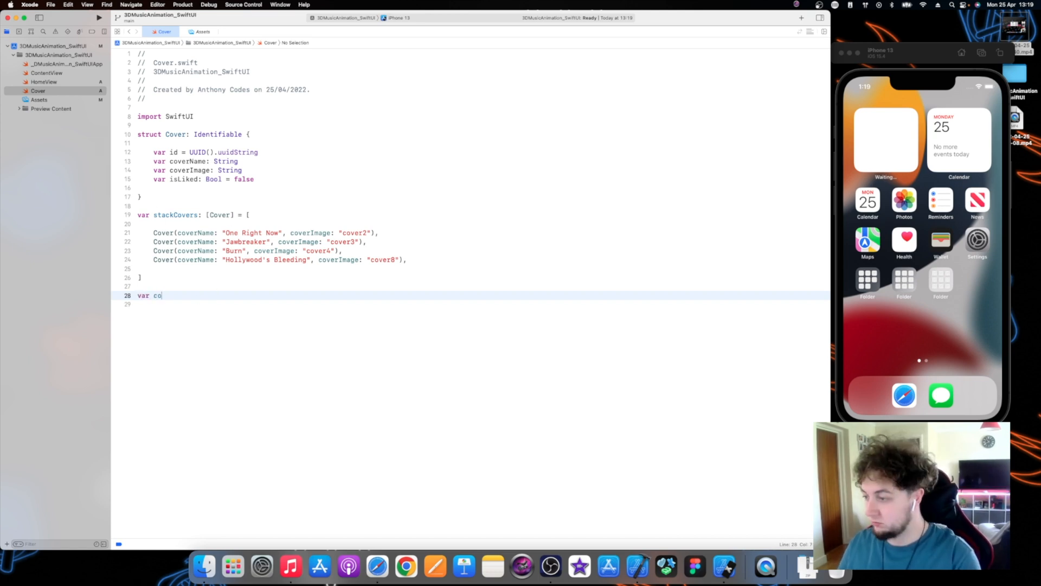
Step: Fill the covers array with eight songs, Best Friends to Circles, three with isLiked: true
type("vers: [Cover] = [")
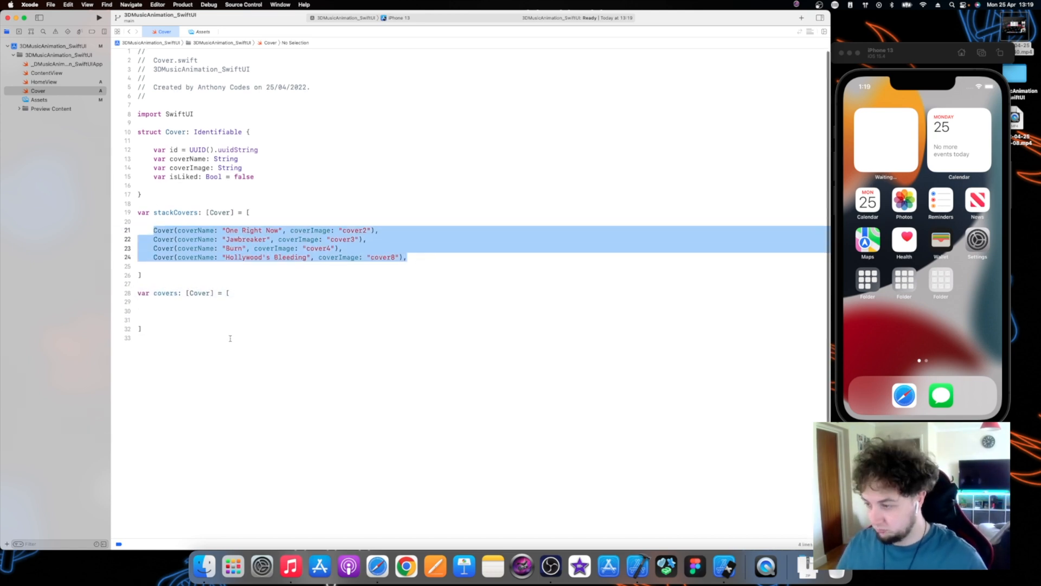
type("isLiked: true),")
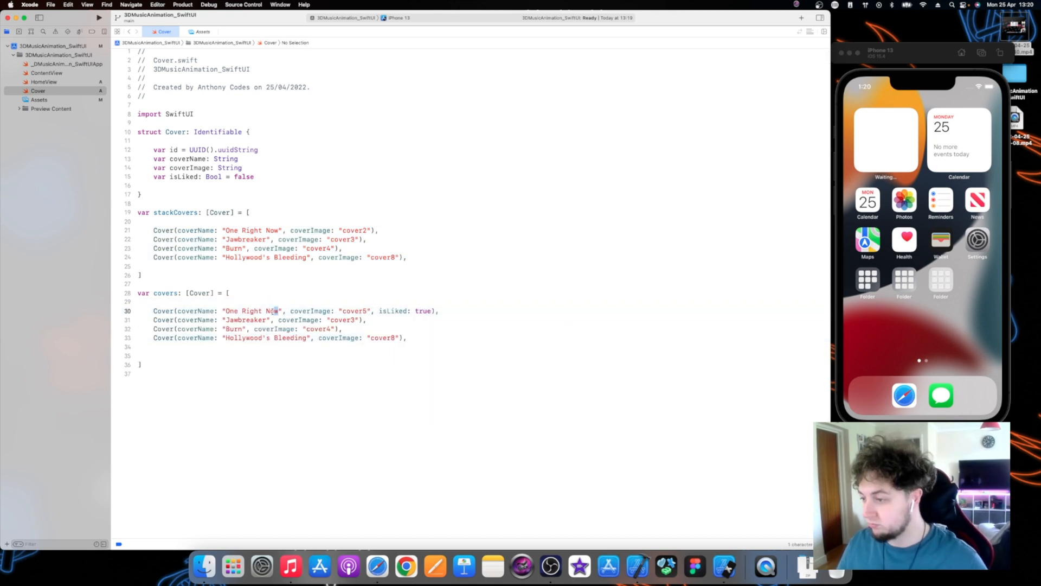
type("Best Friends")
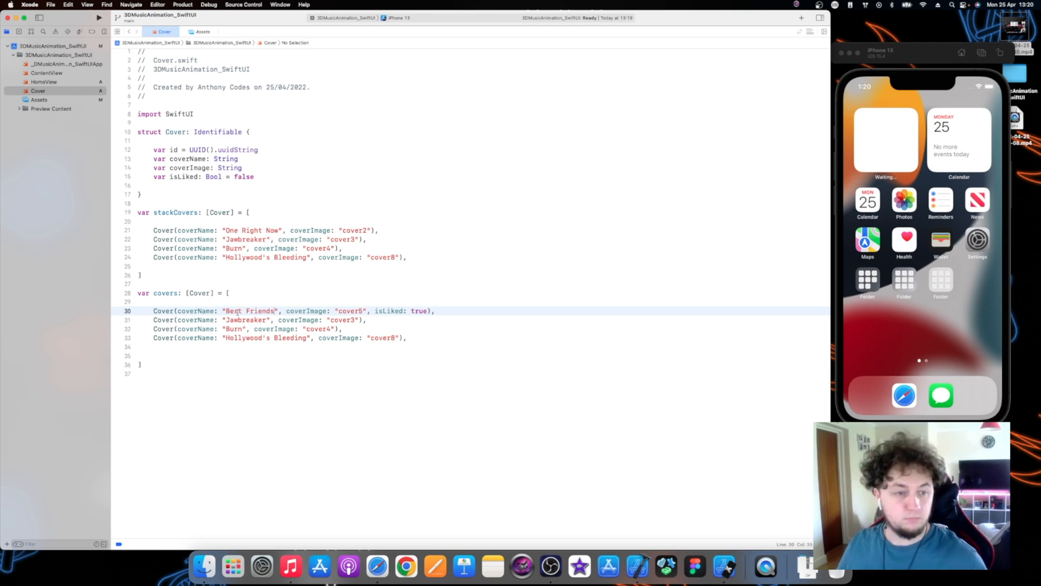
type("Bloody Va")
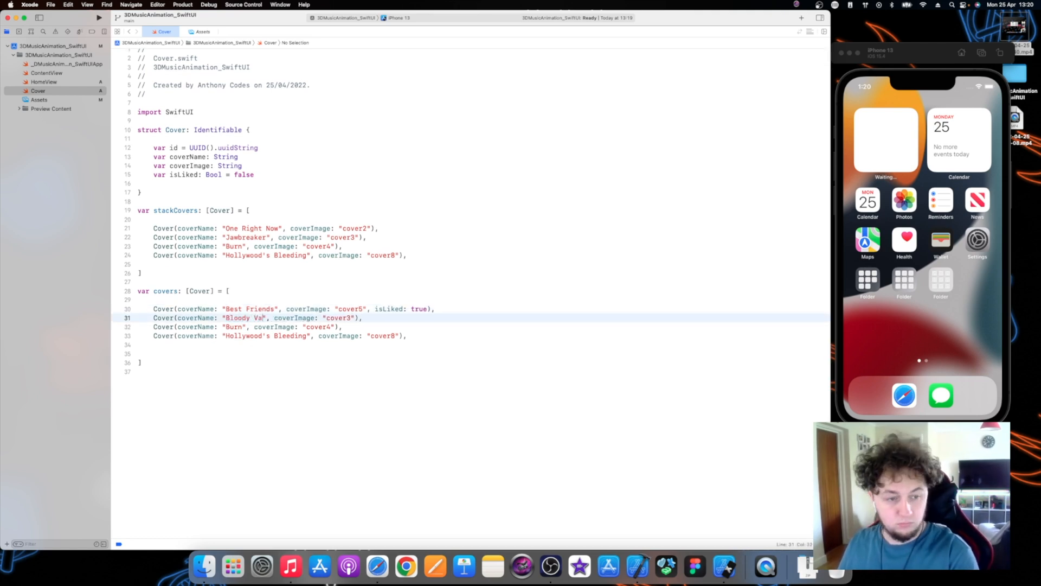
type("lentine")
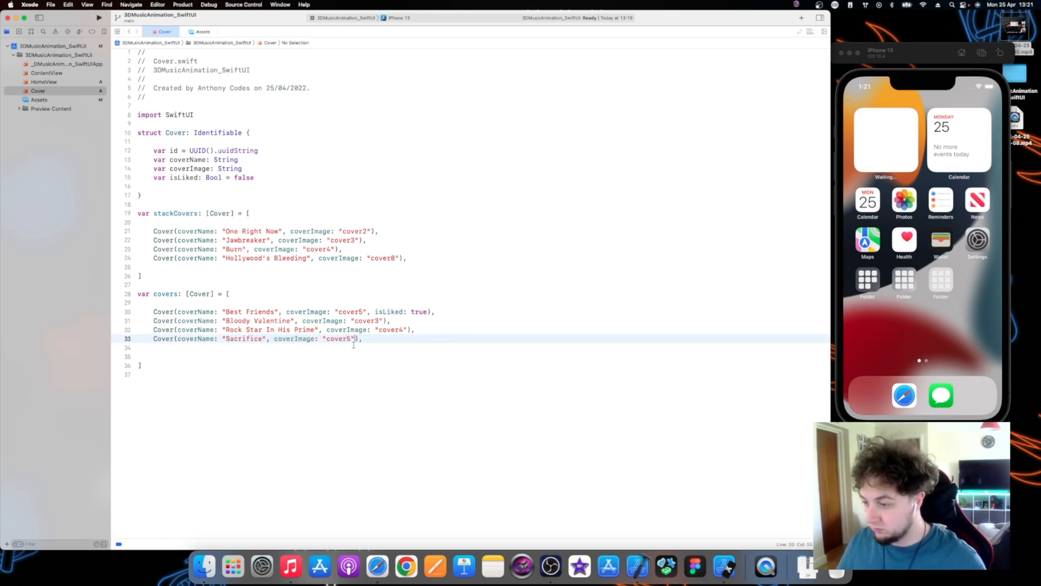
type(", isLiked: true")
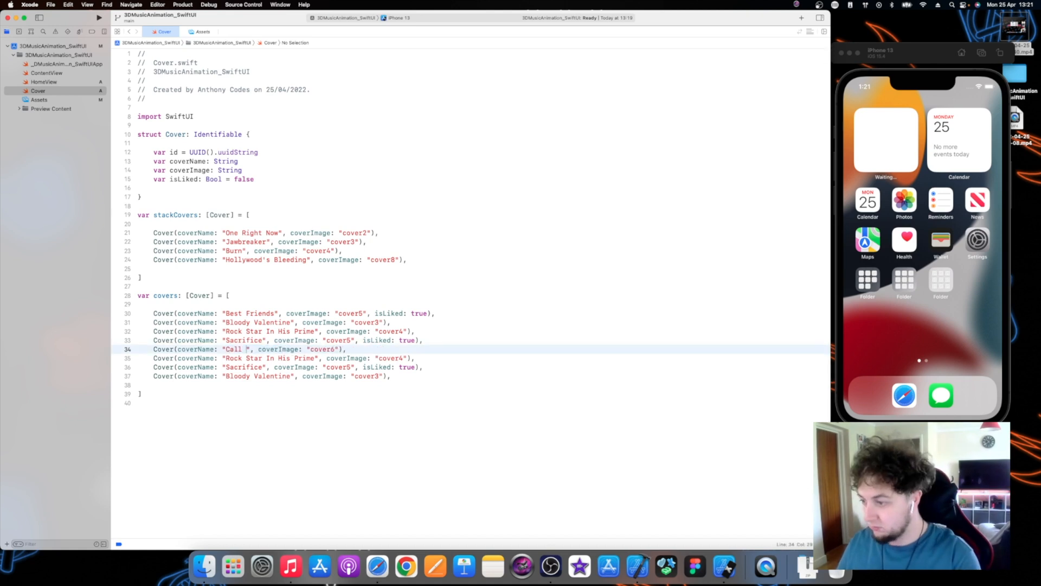
type("Me Nobo")
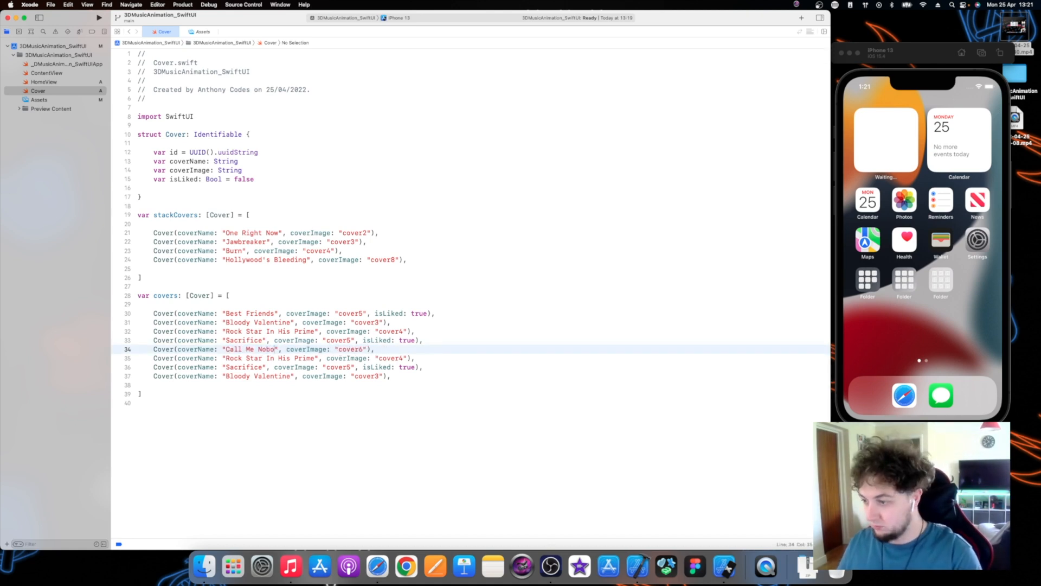
type("Ring")
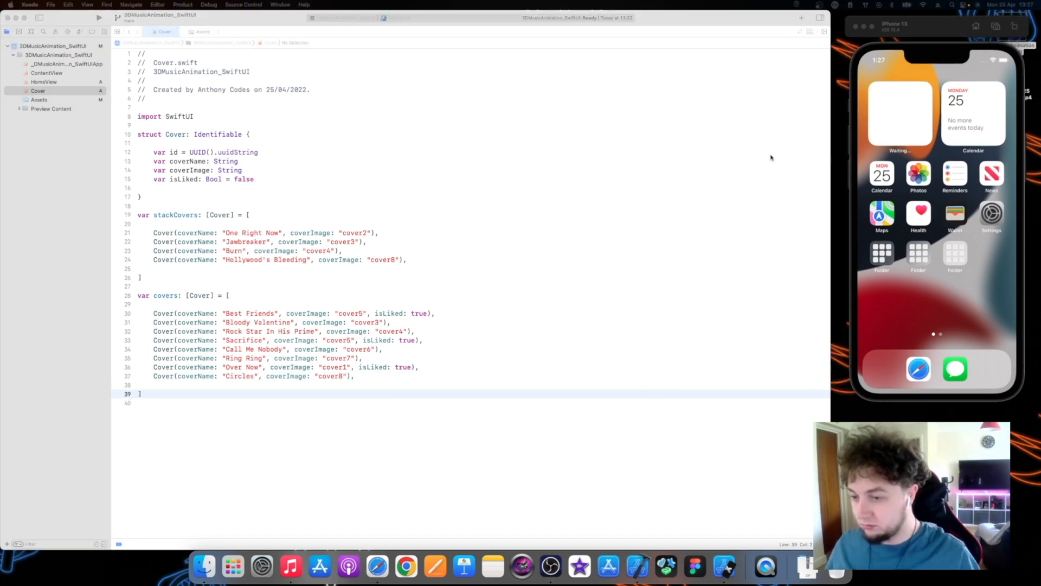
left_click(43, 81)
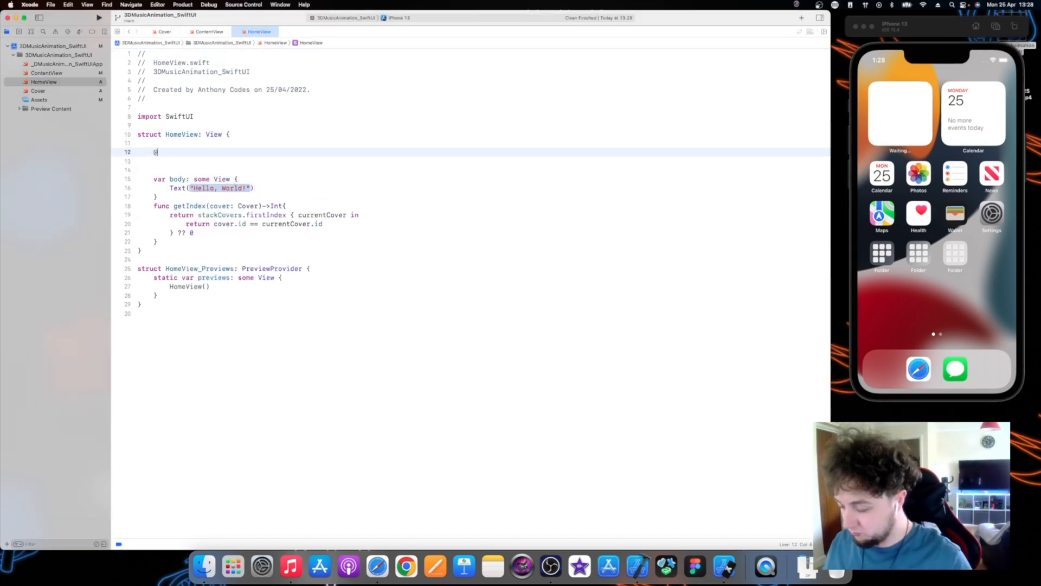
type("@State var expandCards: Bool = false")
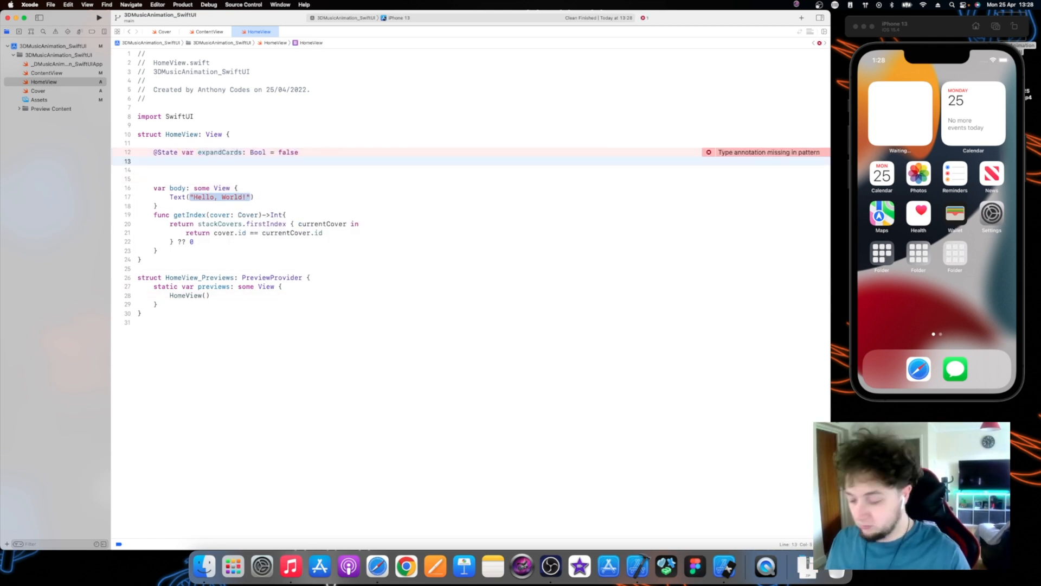
type("@State var currentCard: Cover?")
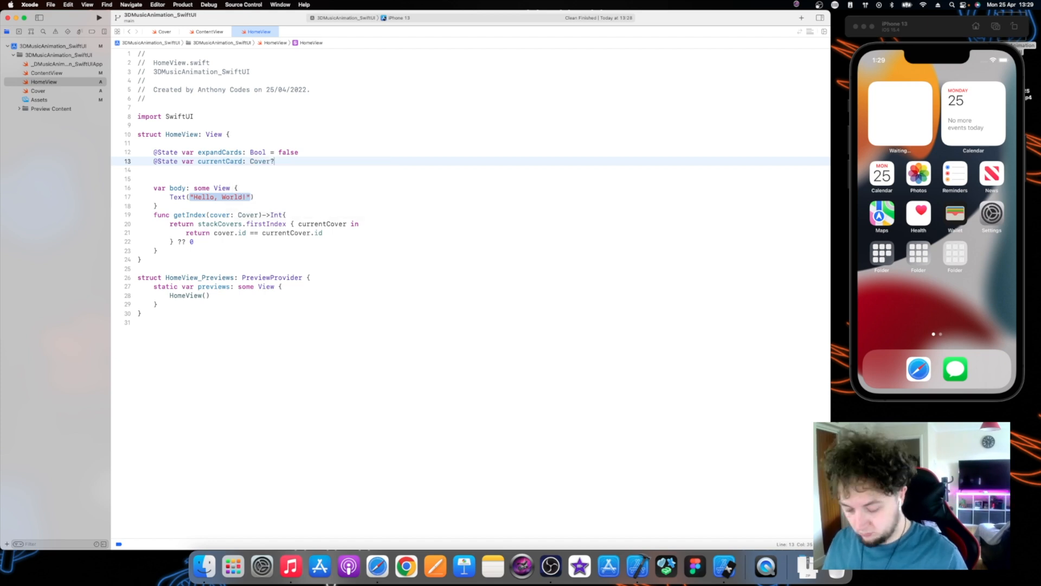
type("@State var currentIndex: Int = -1")
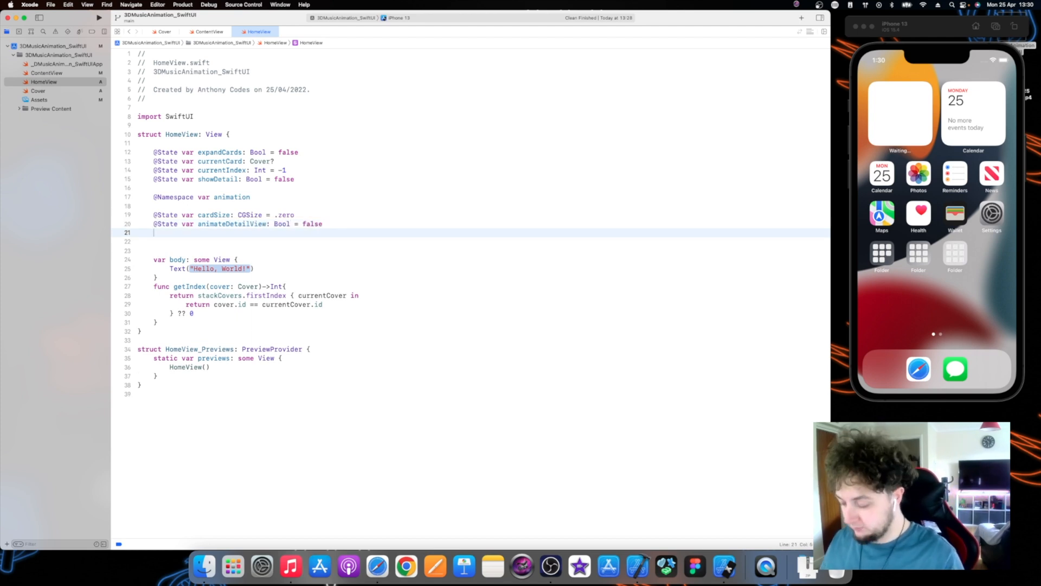
type("@State var rotateCards: Bool = false")
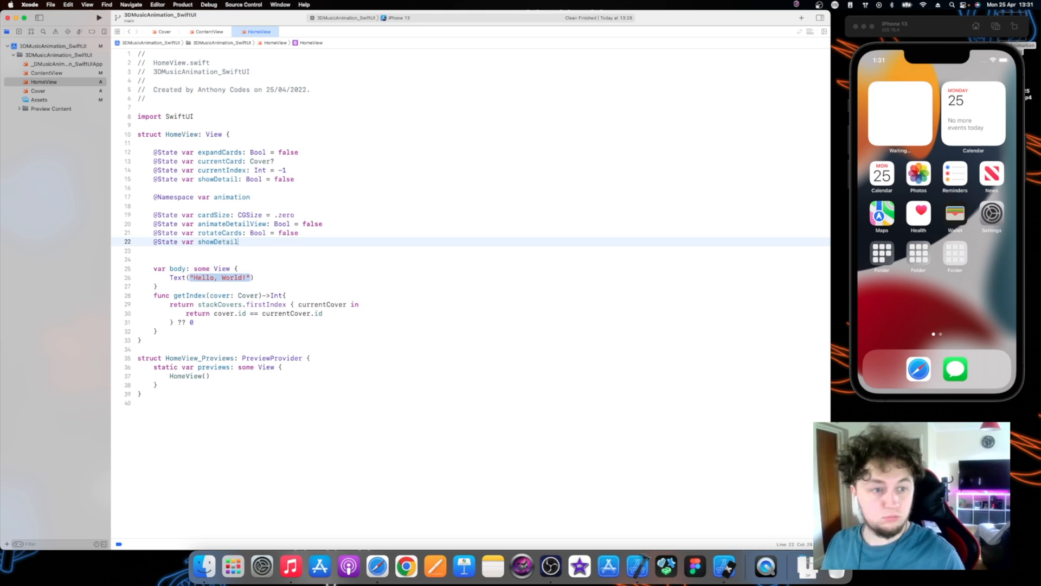
type("Content: Bool = false")
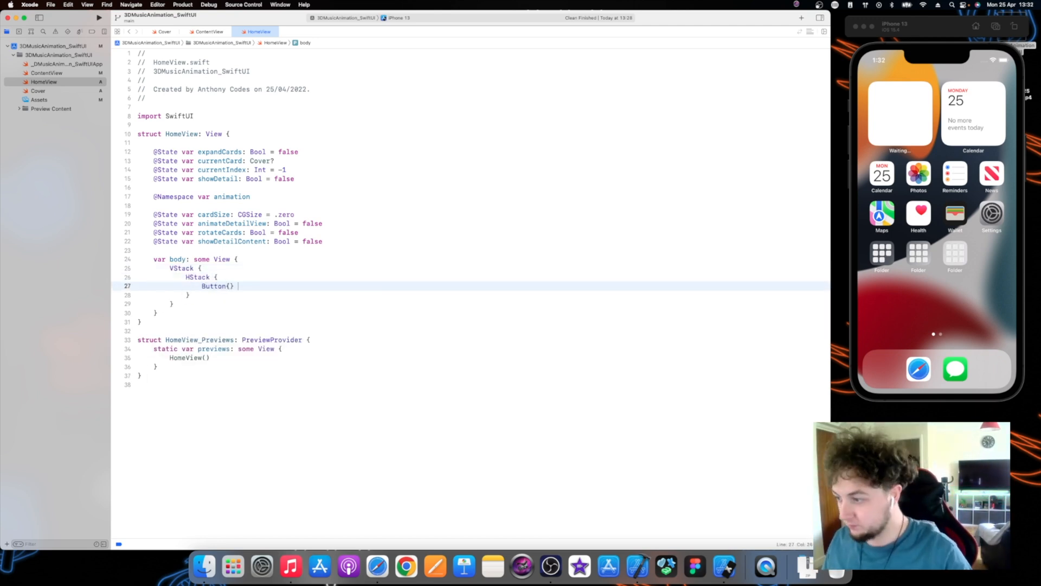
Step: Build the header with a line.3.horizontal menu button, title-sized icons and black foreground color
type("label: {")
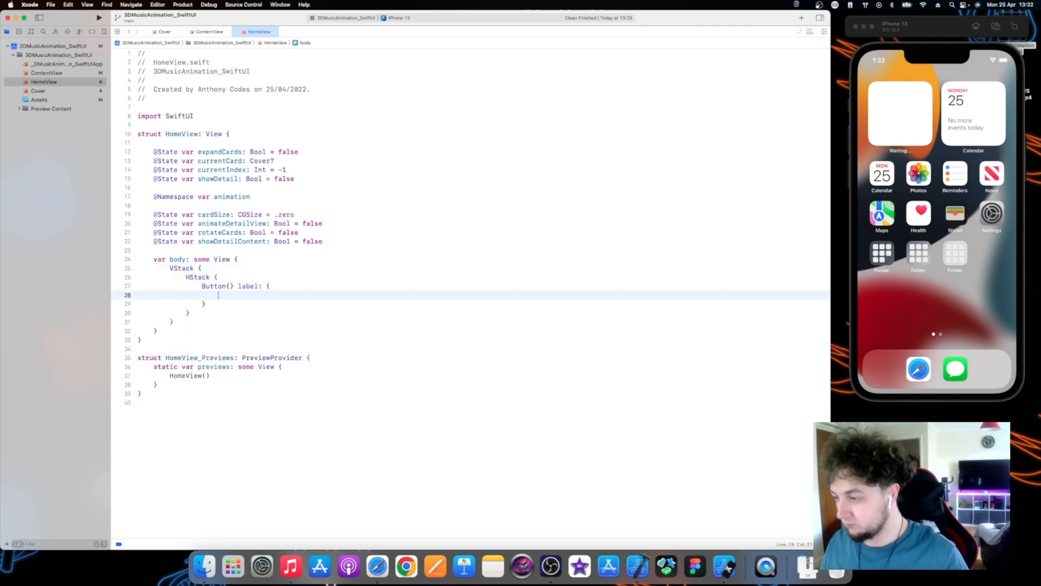
type("Image(systemName: \"line.3.horiz\")")
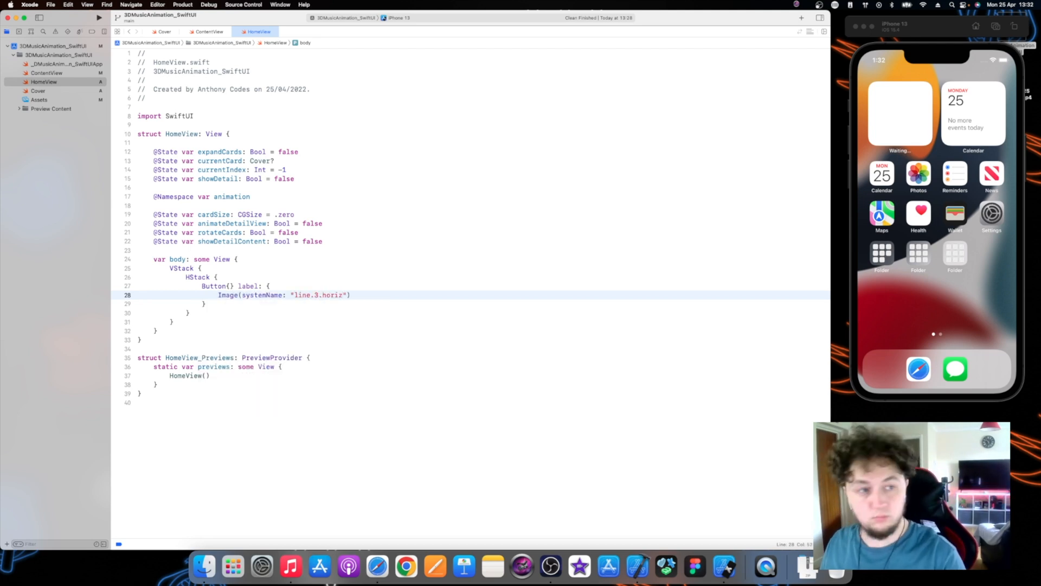
type(".font(.title2")
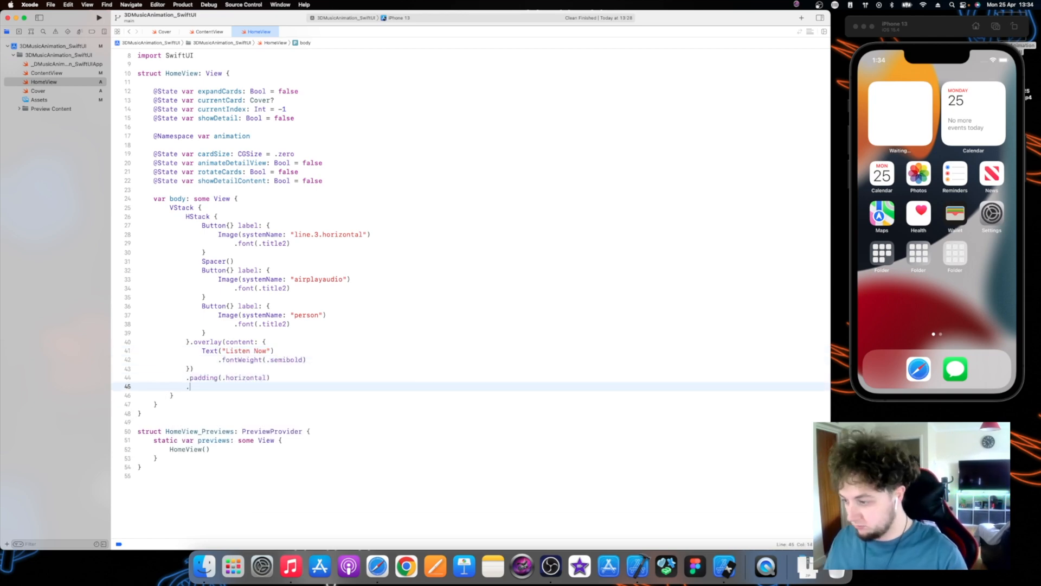
type(".foregroundColor(.black)")
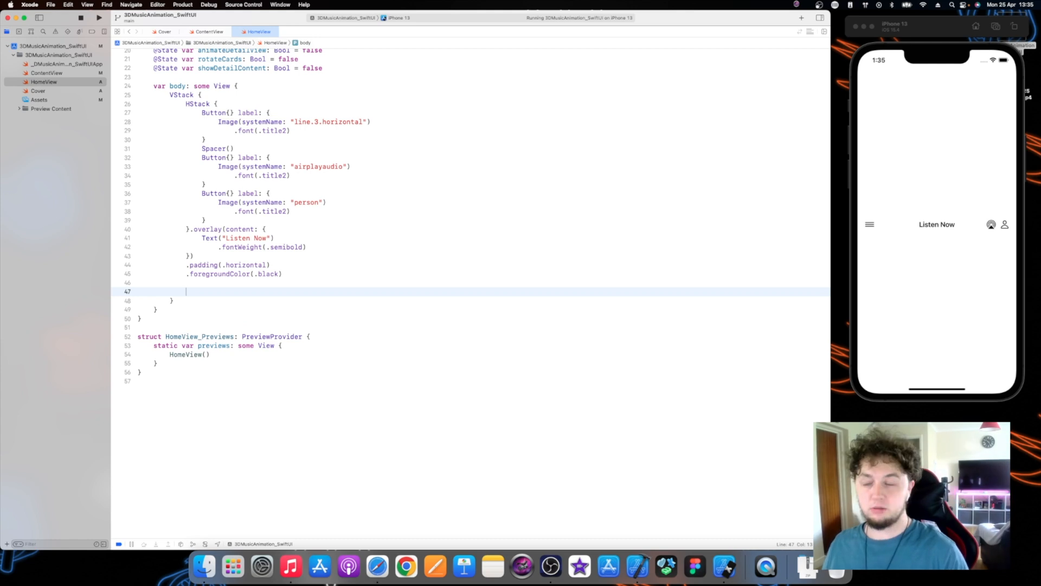
Step: Wrap StackCoverView(size: size) in a GeometryReader that reads proxy.size
type("GeometryReader { proxy i")
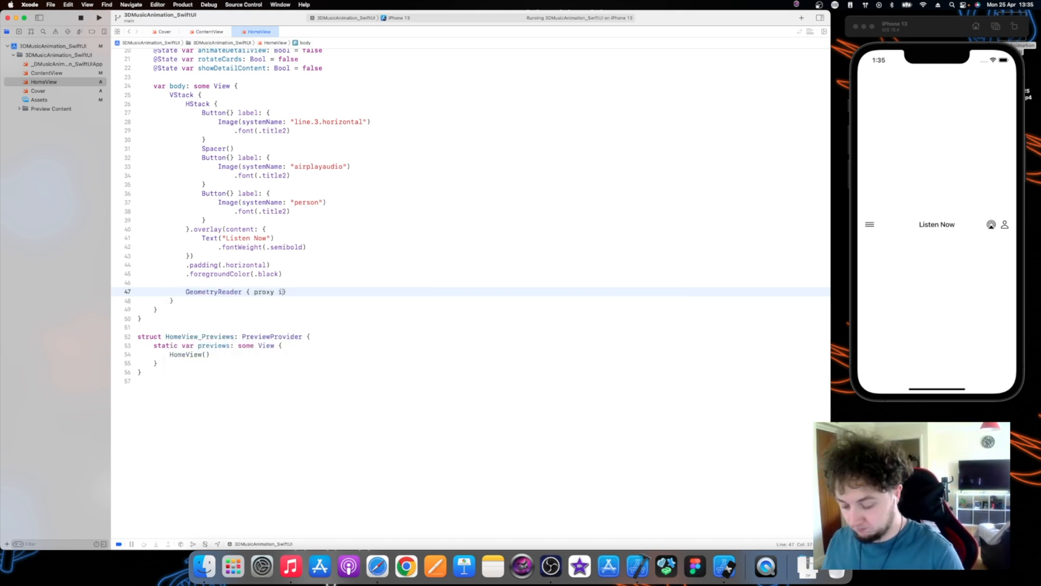
type("let size = proxy.size")
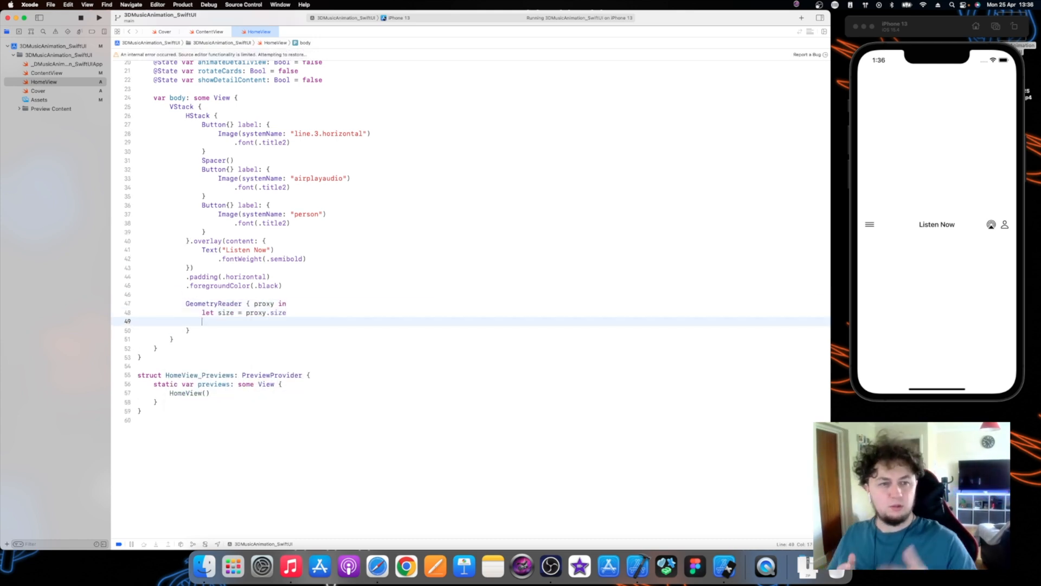
type("StackCoverView")
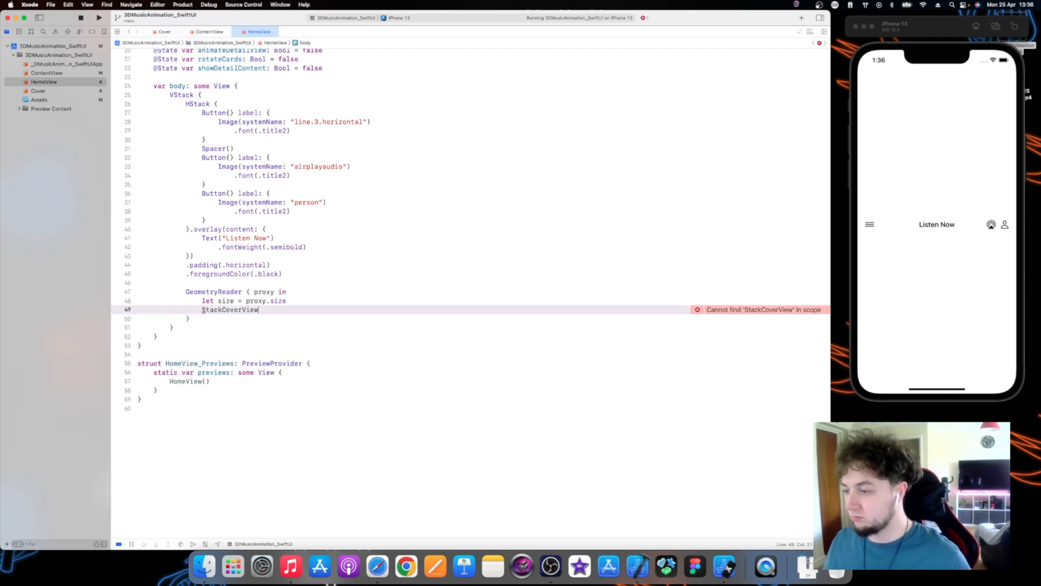
type("(size: size)")
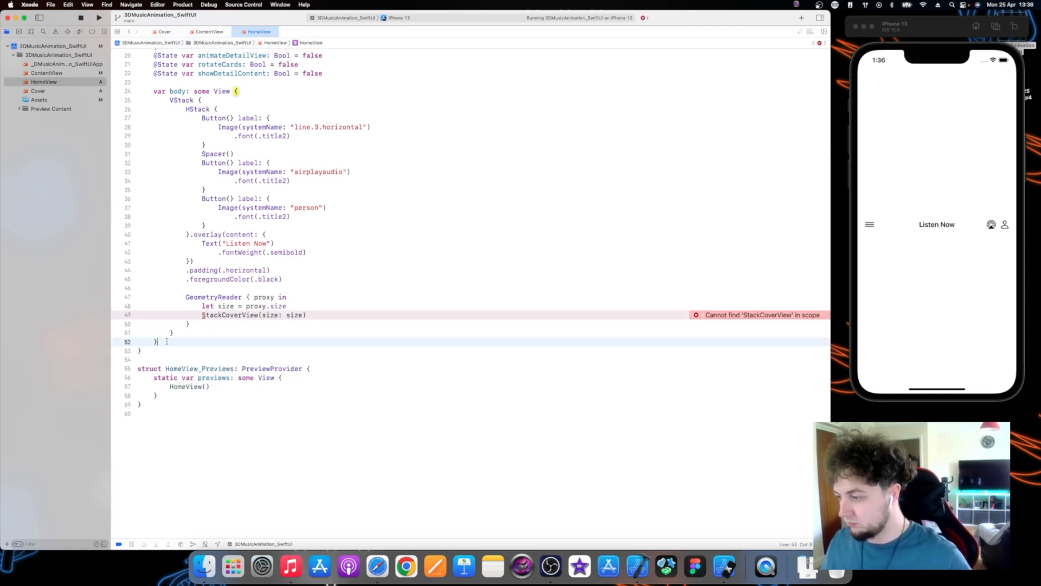
double_click(231, 314)
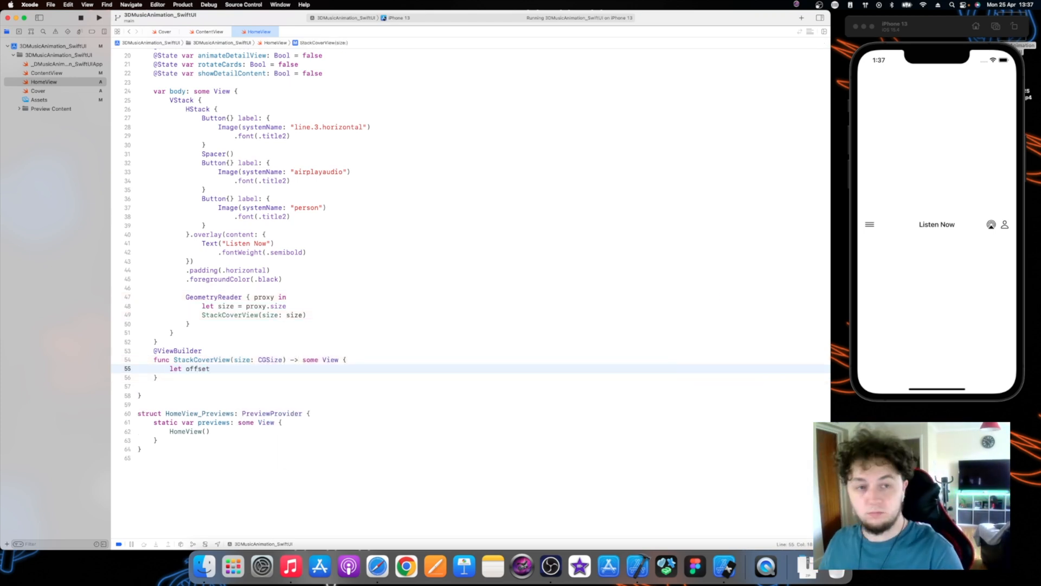
Step: Start StackCoverView with an offset height from size.height and each cover's index from getIndex(cover:)
type("Height = size.height * 0.1")
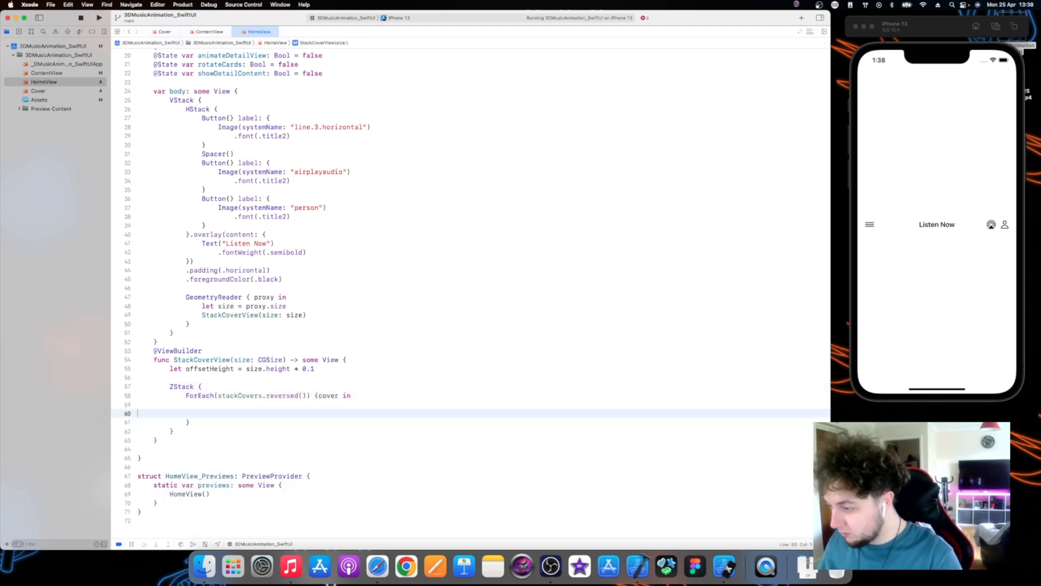
type("let index = getIndex")
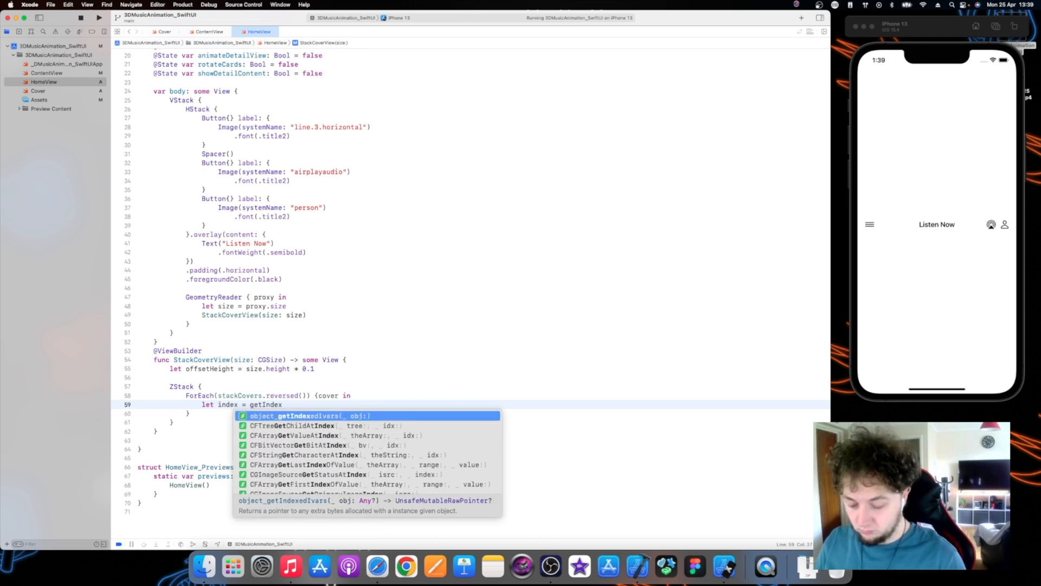
type("(cover: cover)")
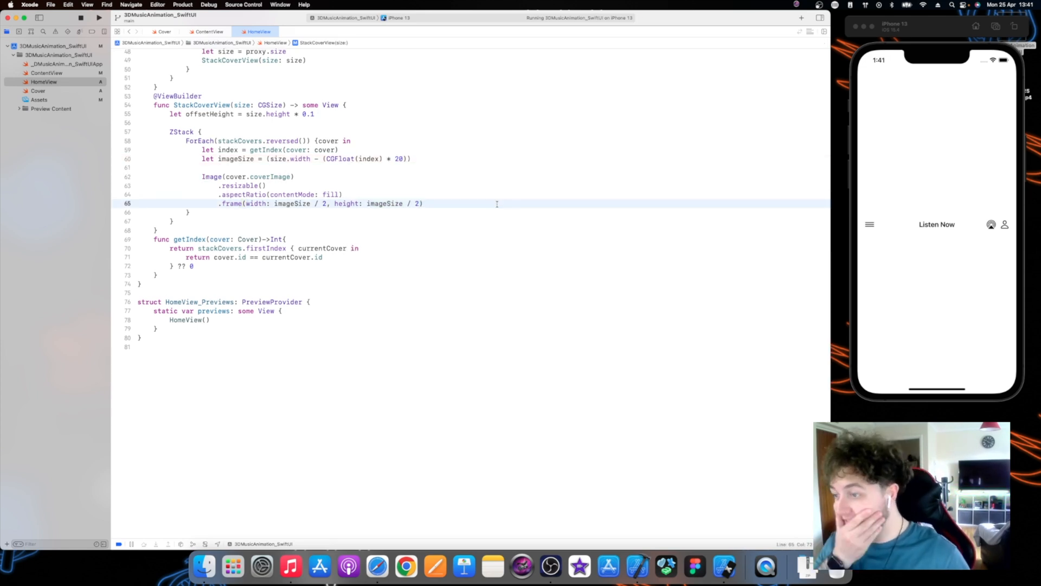
Step: Give each cover a rounded clip shape, a matchedGeometryEffect on cover.id, and index-based stacking offsets
type(".clipShape(RoundedRectangle(cornerRadius: 20, style: .continuous")
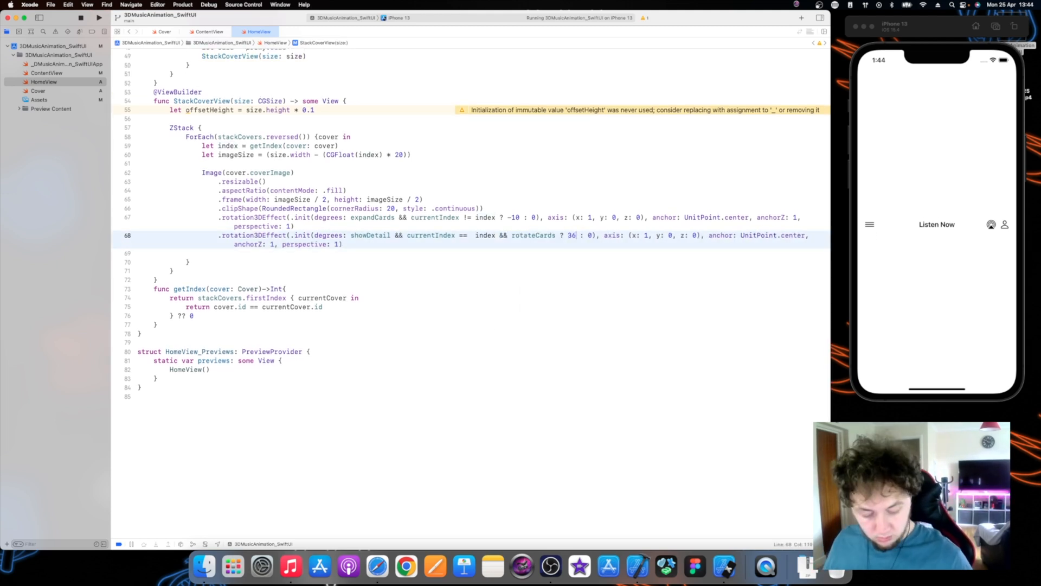
type(".matchedGeometryEffect(id: cover.id, in: Namespace.ID)")
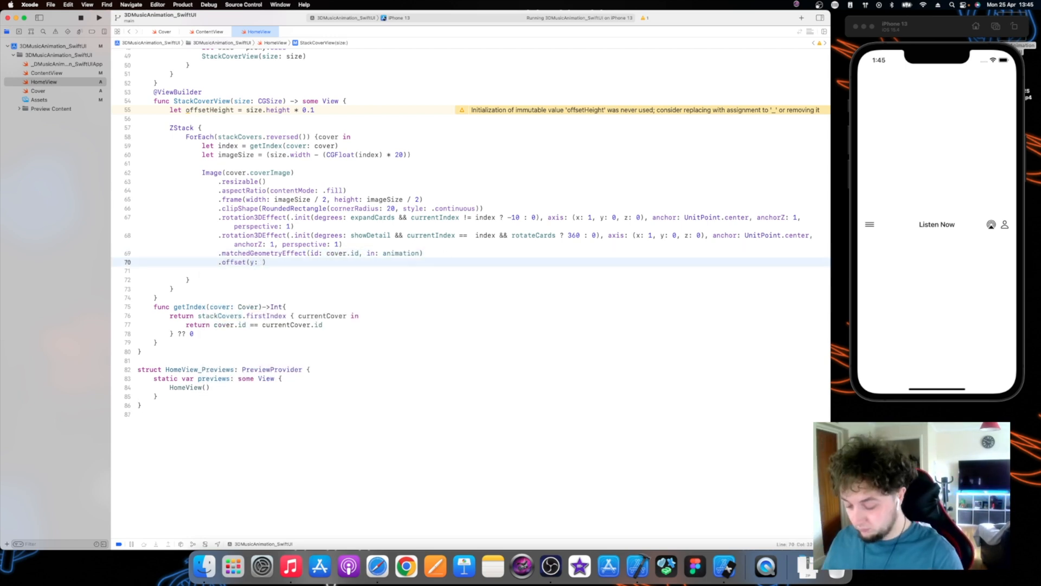
type("CGFloat(index)")
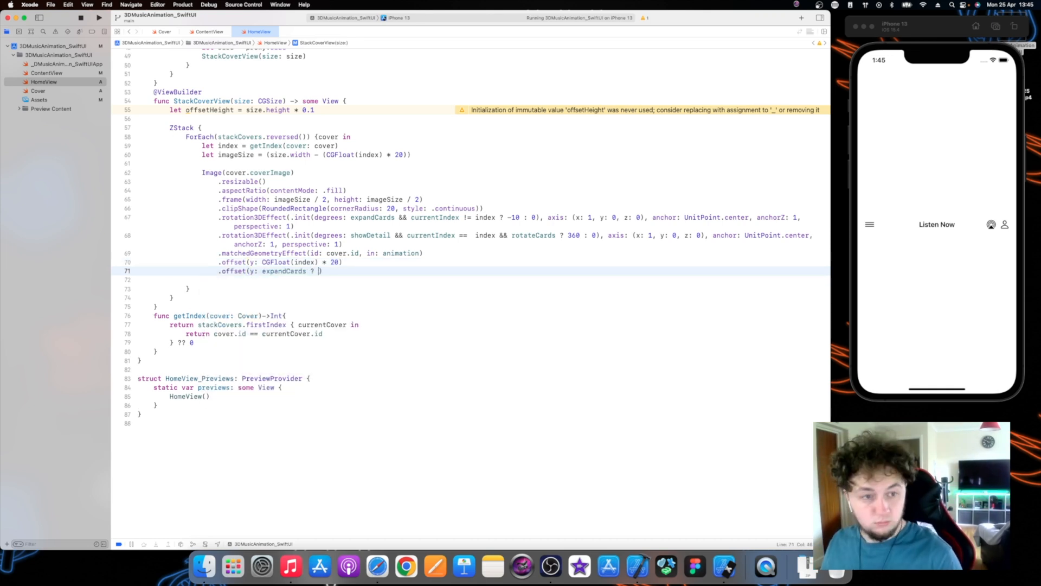
type("-CGFloat(index) * offsetHeight : 0")
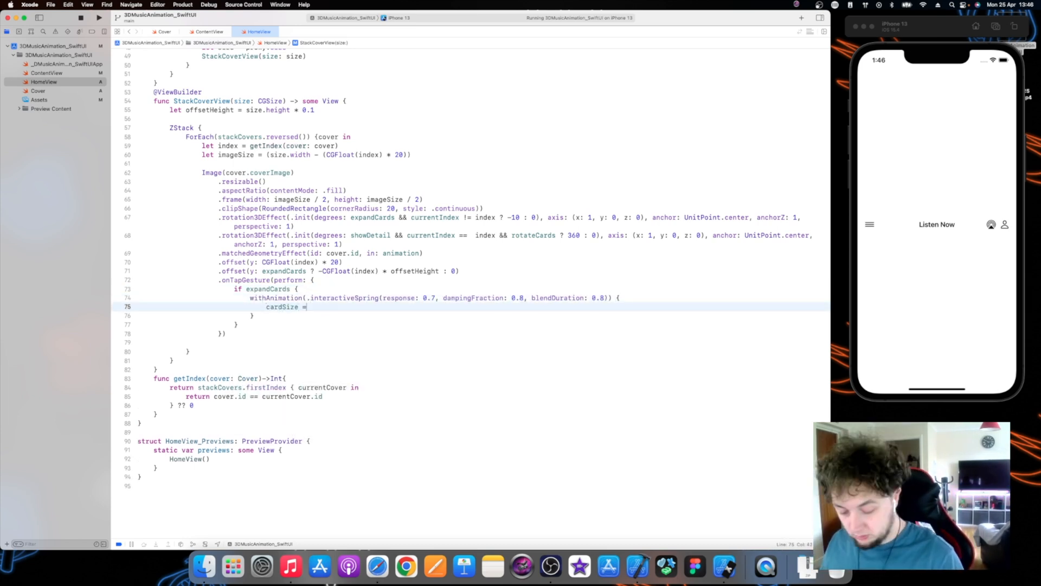
type("CGFloat()")
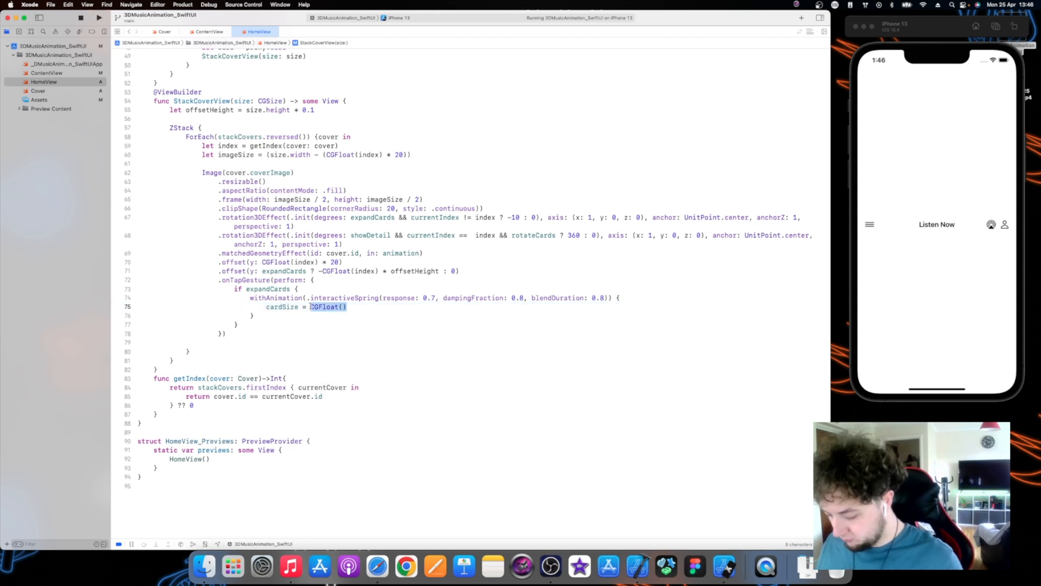
type("CGSize(width: imageSize / 2, height: imageSize)")
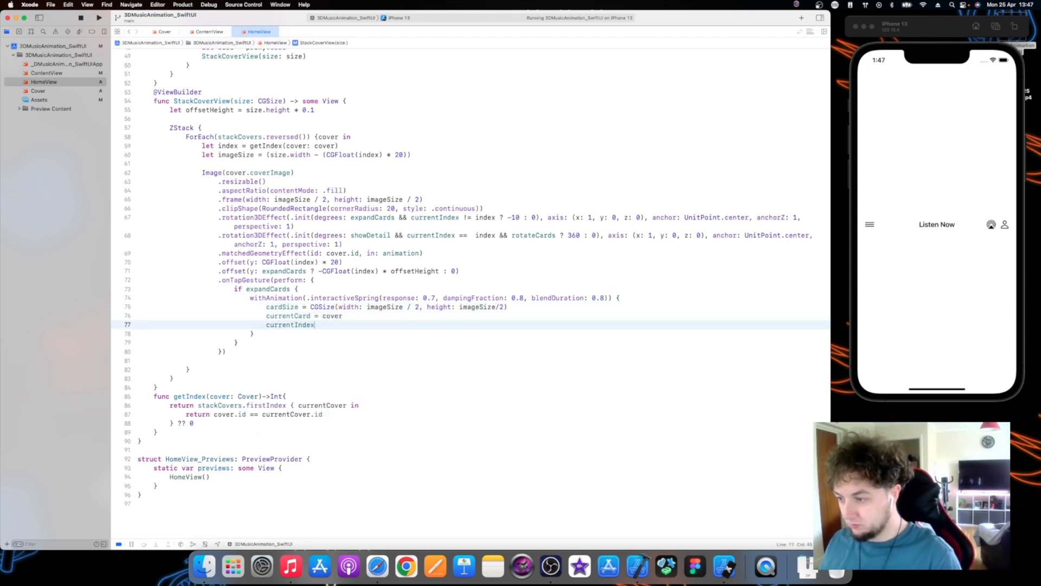
Step: Add a tap action setting showDetail = true via DispatchQueue, plus conditional tilt direction and y offset
type("showDetail = true")
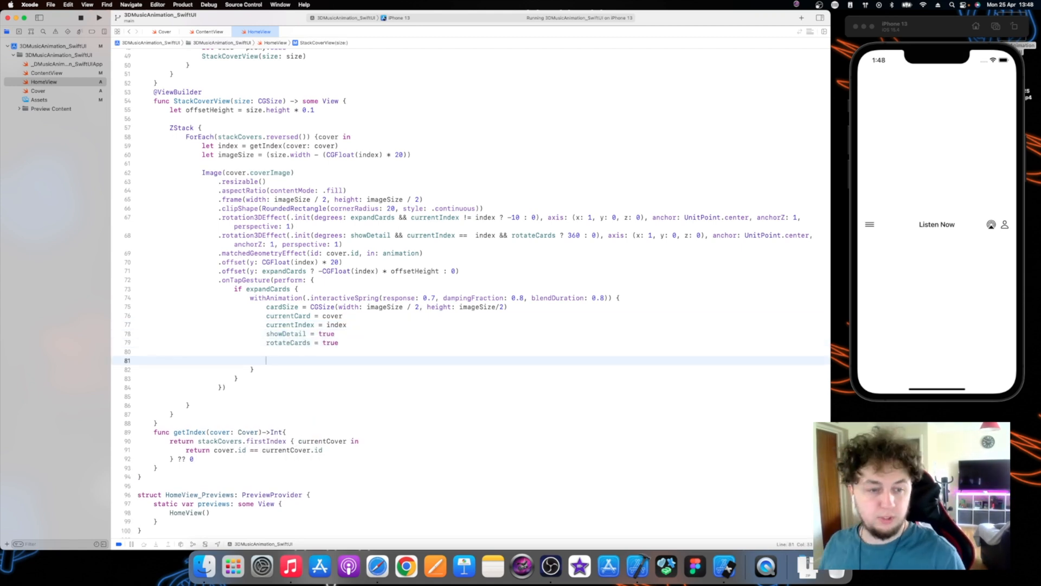
type("DispatchQueue.main.asyncAfter(deadline: .now() + 0.1) {")
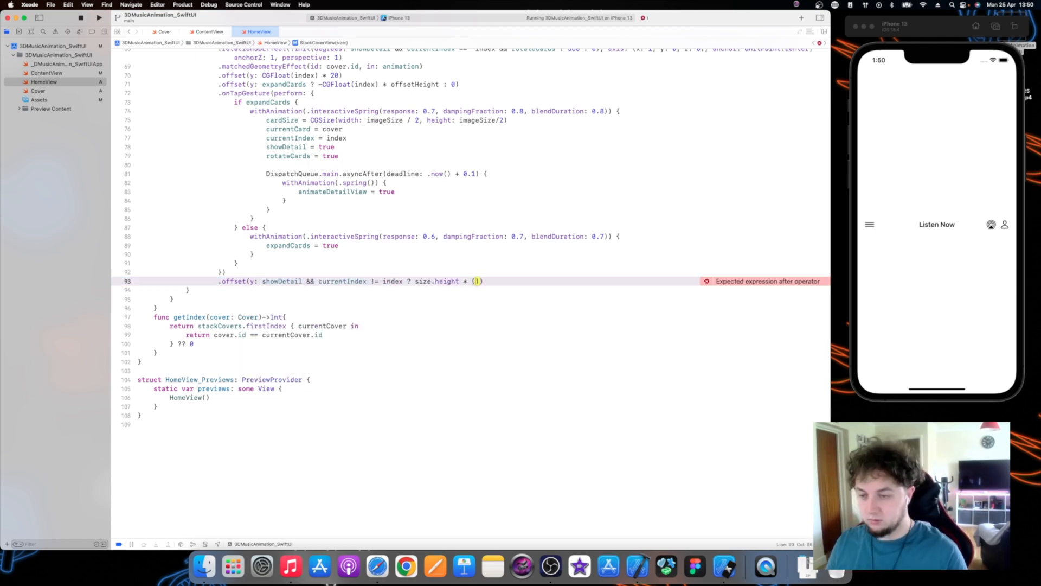
type("currentIndex < index ? -1 : 1")
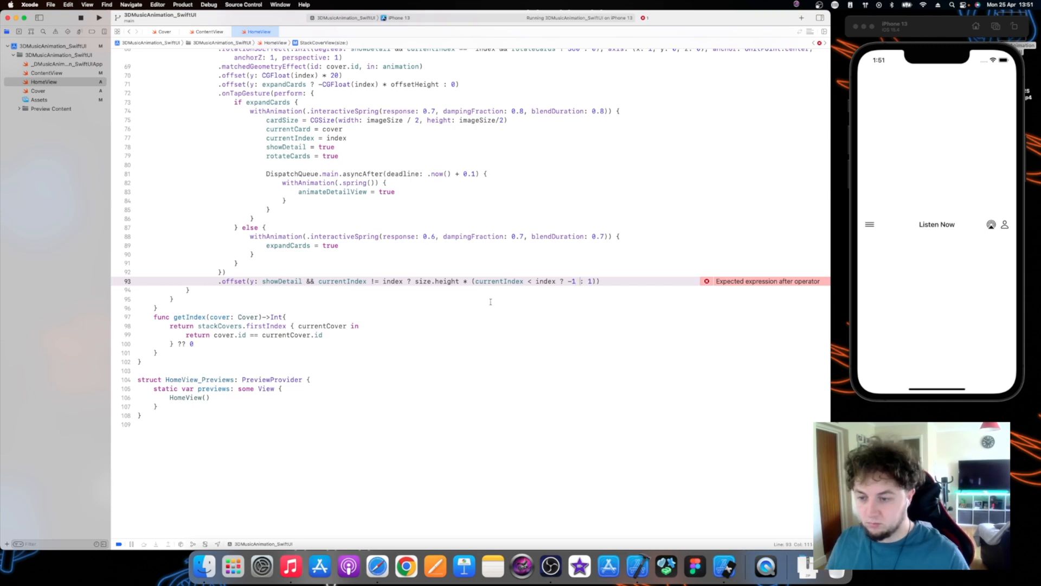
type(": 0")
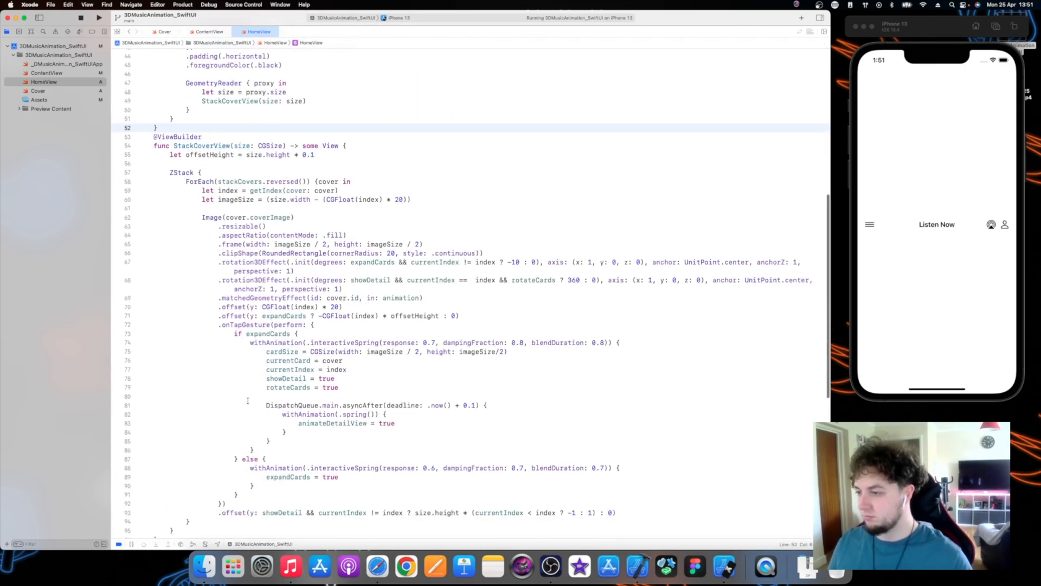
Step: Frame StackCoverView to the full size, centred, and capitalise the cover image names in Cover.swift
scroll("down", 3)
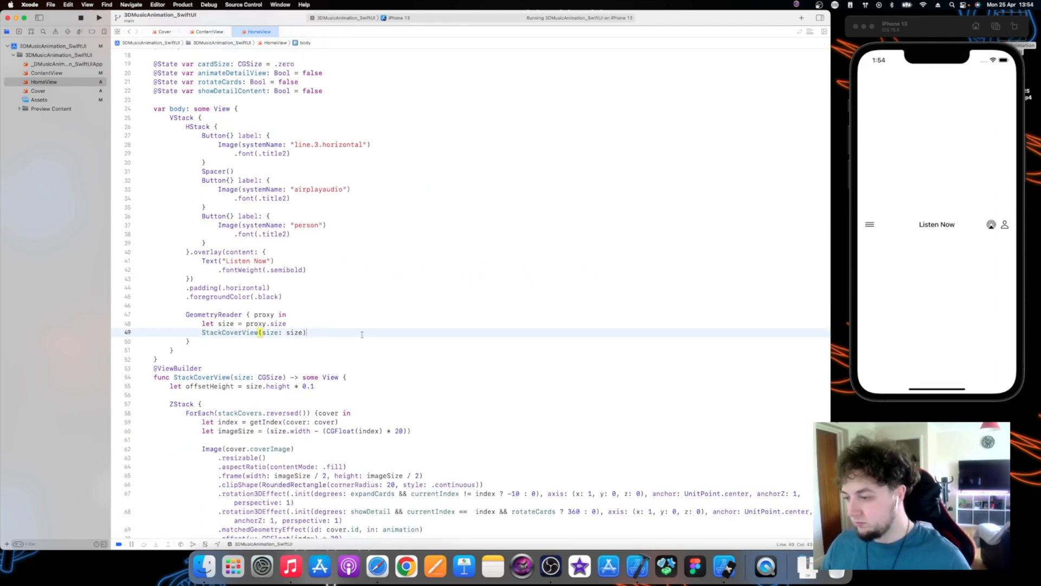
type(".frame(width: size.width, height: size.height, alignment: .center)")
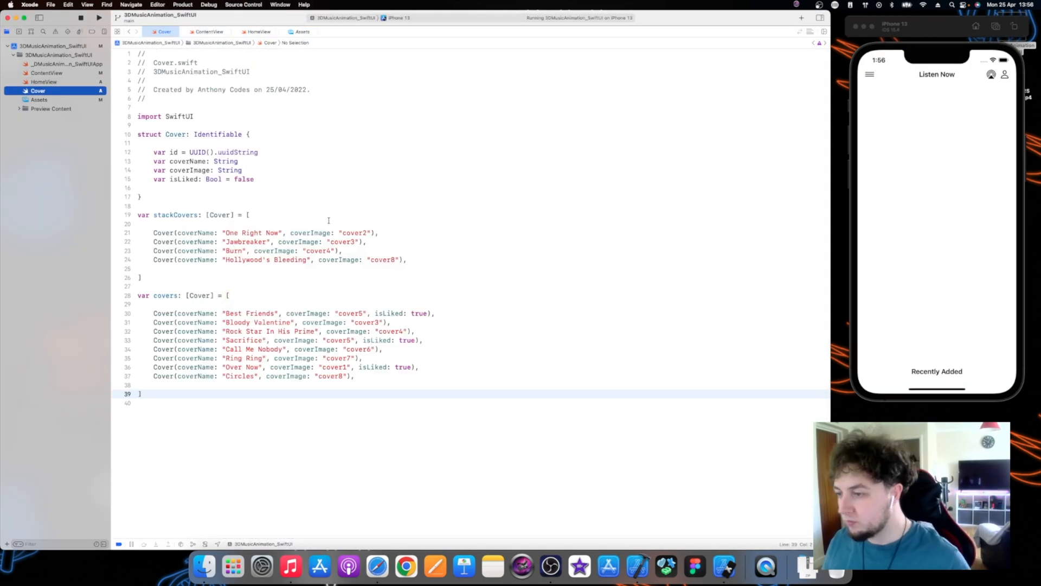
left_click(345, 349)
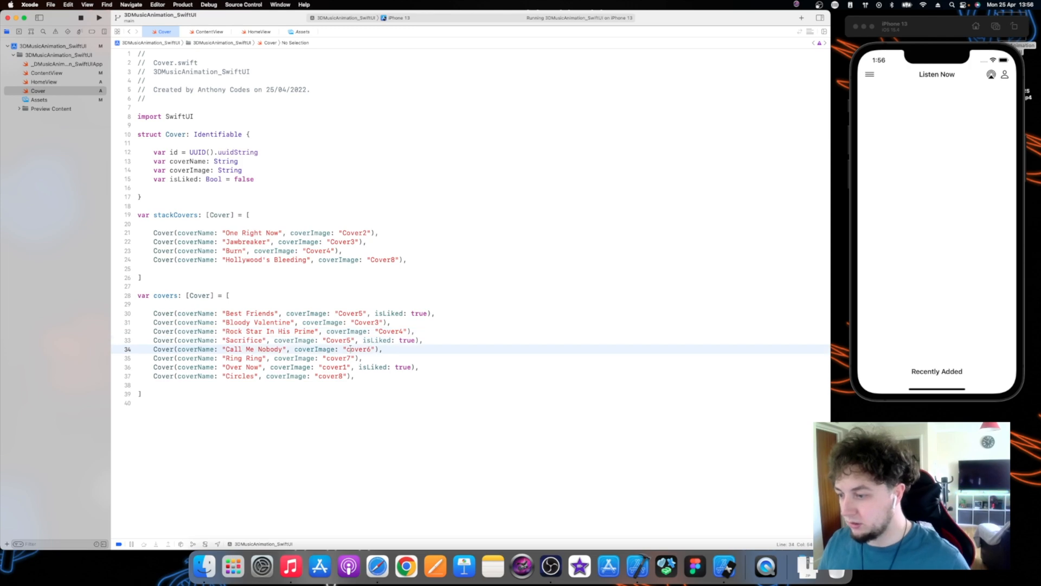
left_click(259, 31)
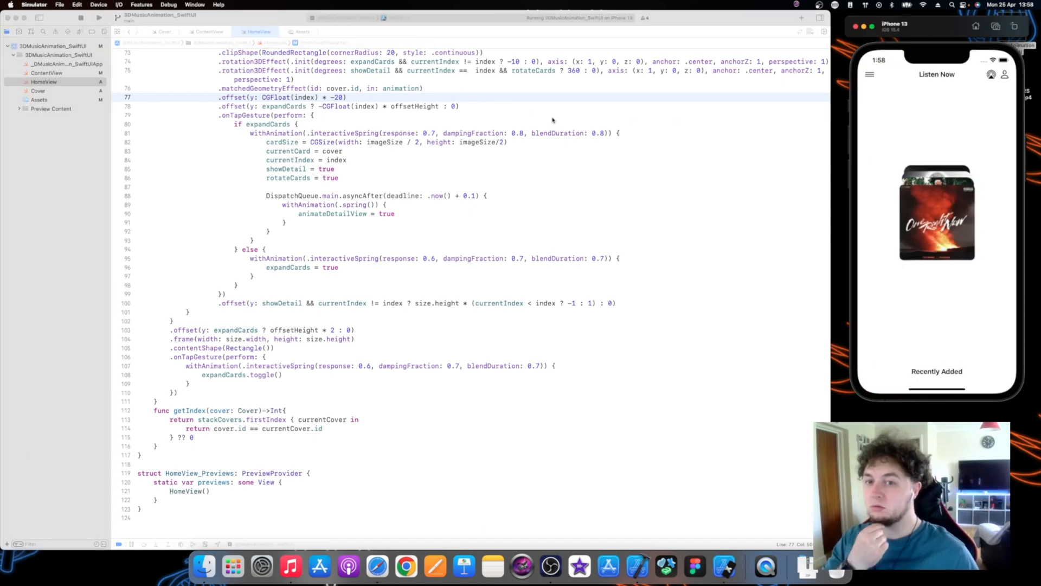
Step: Build the Recently Added HStack of 15-point rounded cover thumbnails with vertical padding and a BG background
type("S")
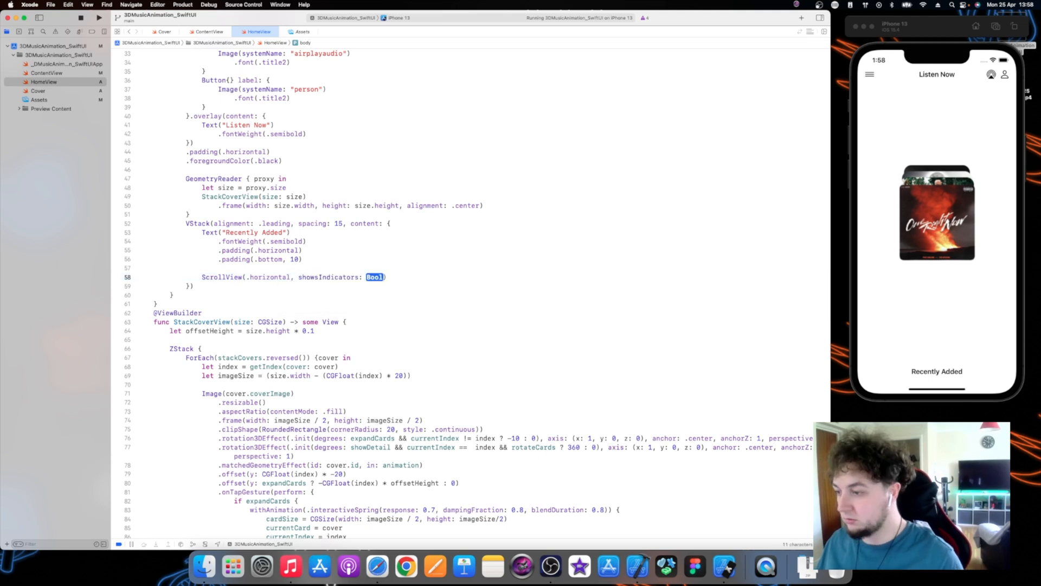
type("HStack(sppacing: 15) {")
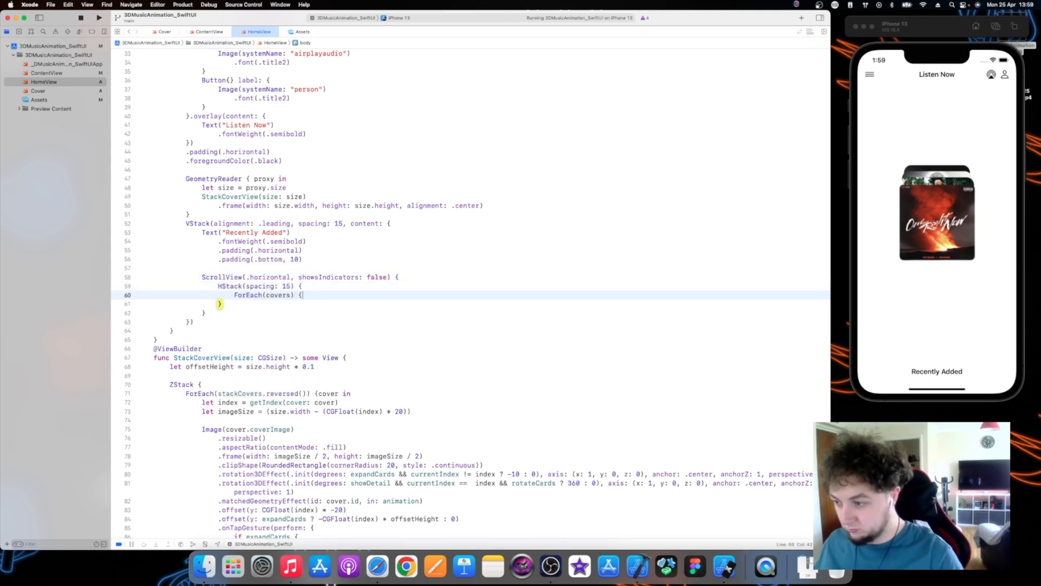
type("Image(cover.coverImage")
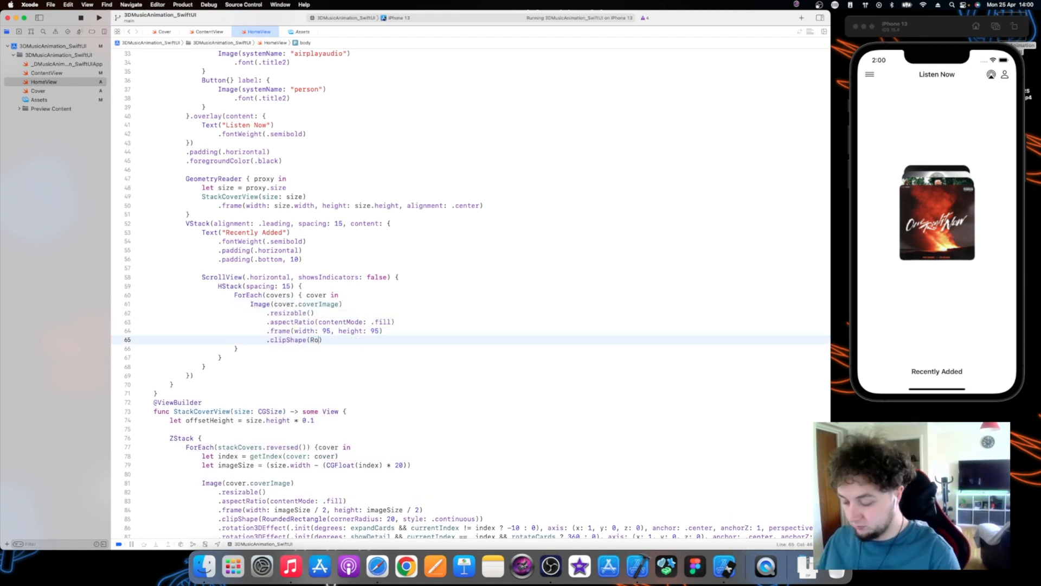
type("RoundedRectangle(cornerRadius: 15, style: .continuous)")
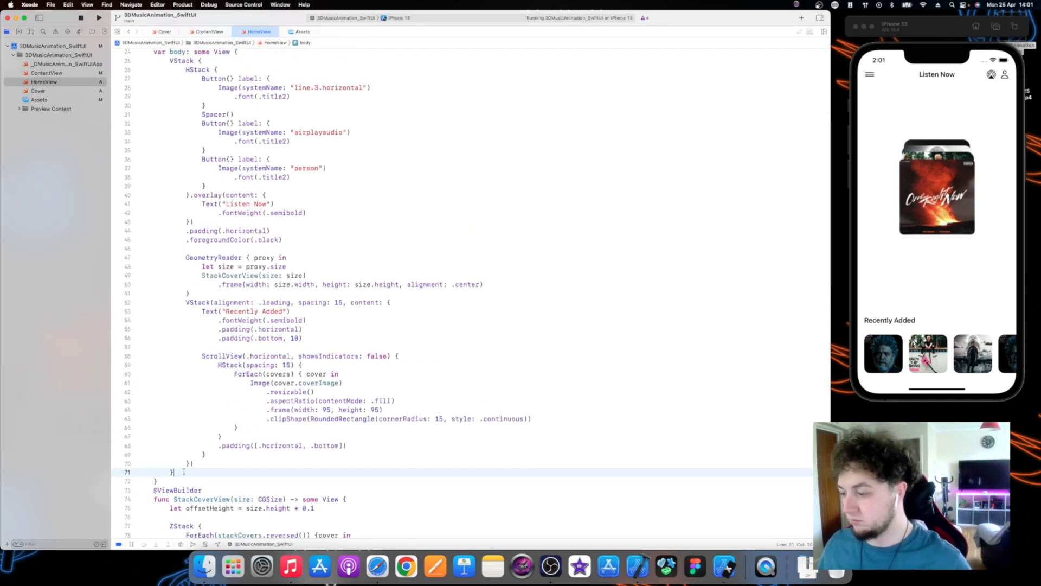
type(".padding(.vertical")
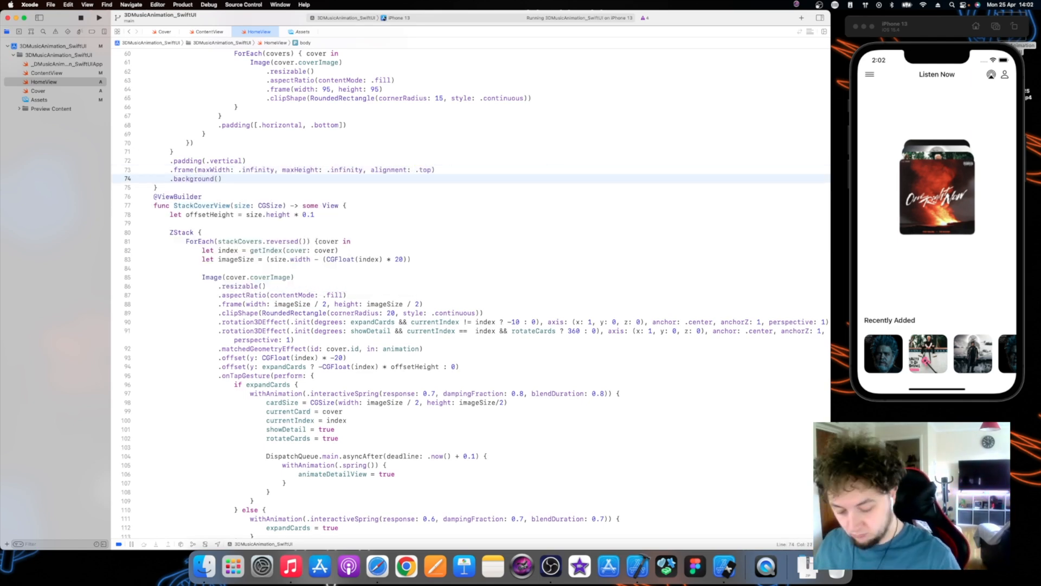
type("Color(\"BG\").ignoresSafeArea(")
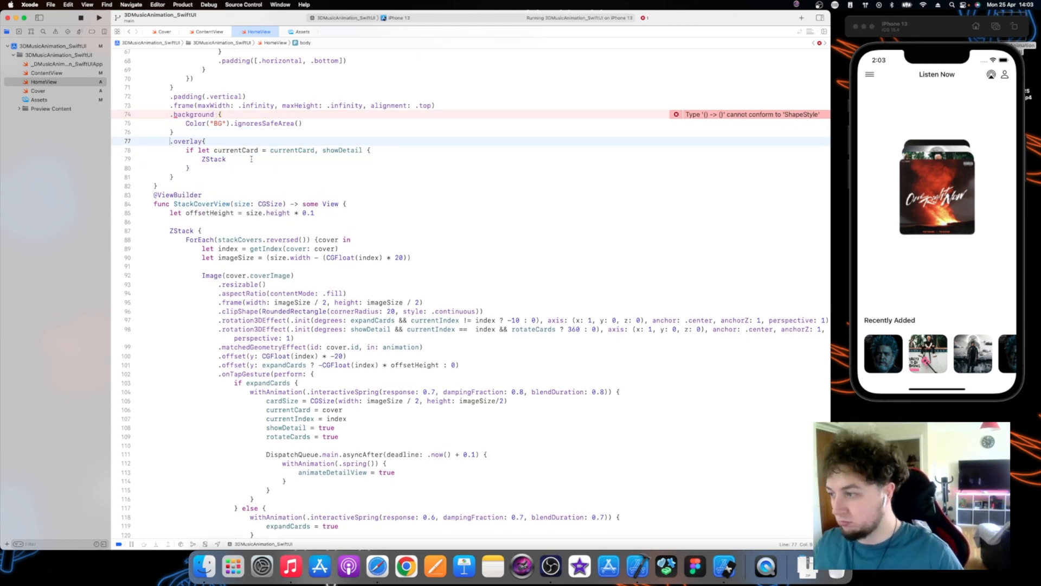
Step: Fill the overlay ZStack with Color("BG") ignoring the safe area and show DetailView(currentCard)
type("Color(\"BG\").ignoresSafeArea()")
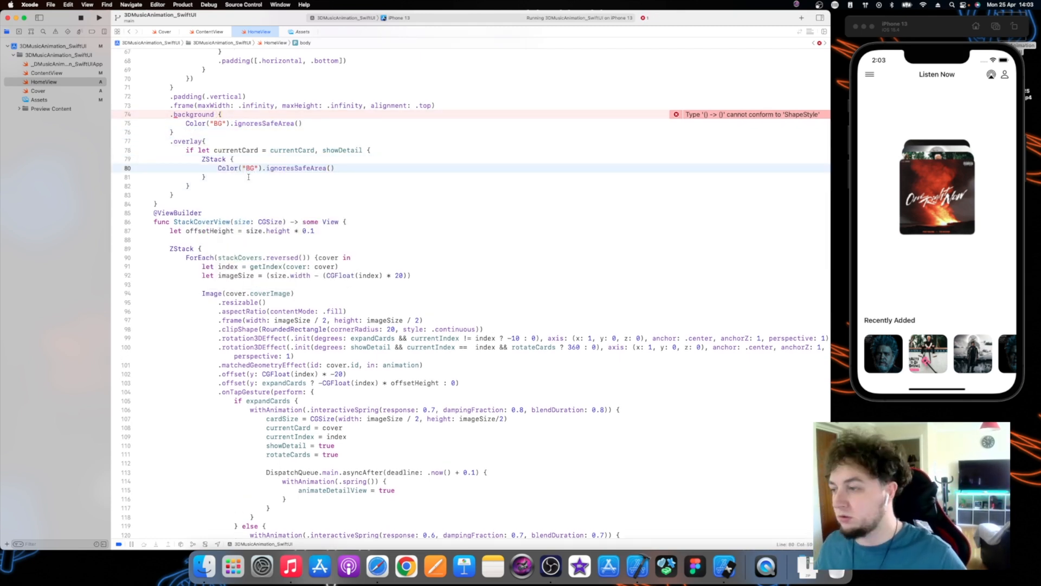
type("DetailView(currentCard)")
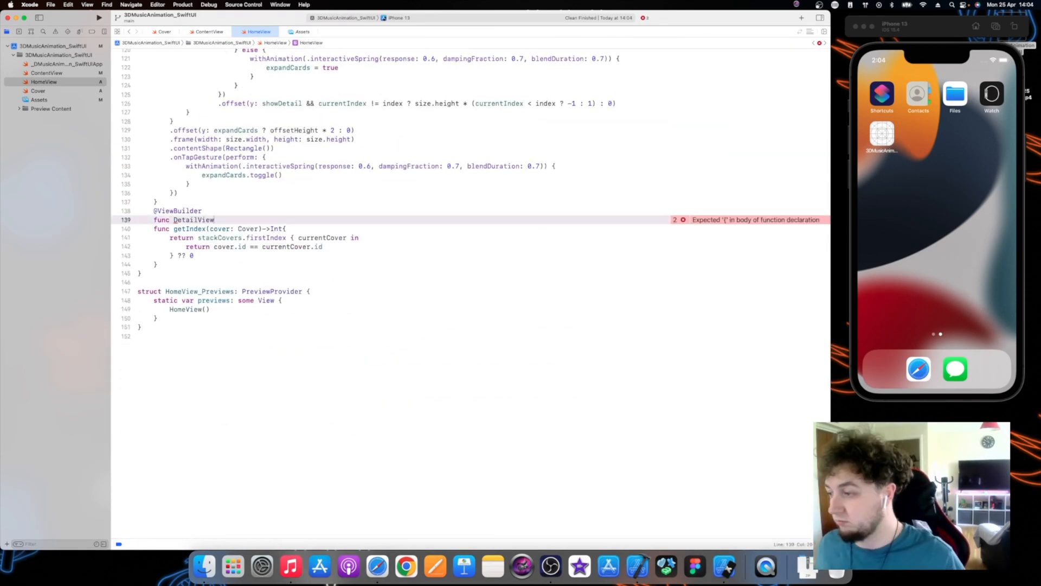
Step: Declare func DetailView(currentCard: Cover) returning a VStack with zero spacing
type("(curren")
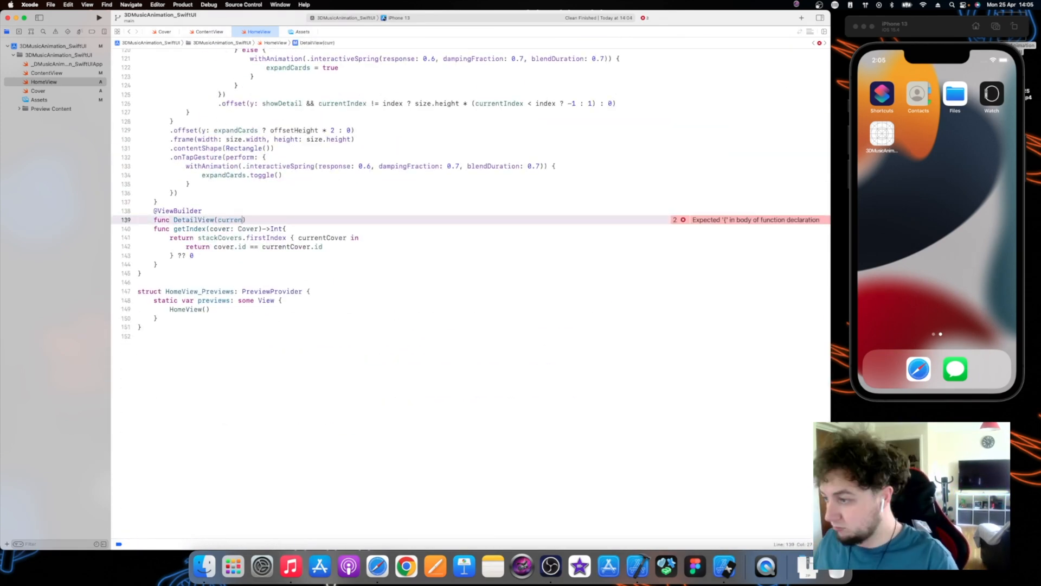
type("tCard: Cover) -> some View {")
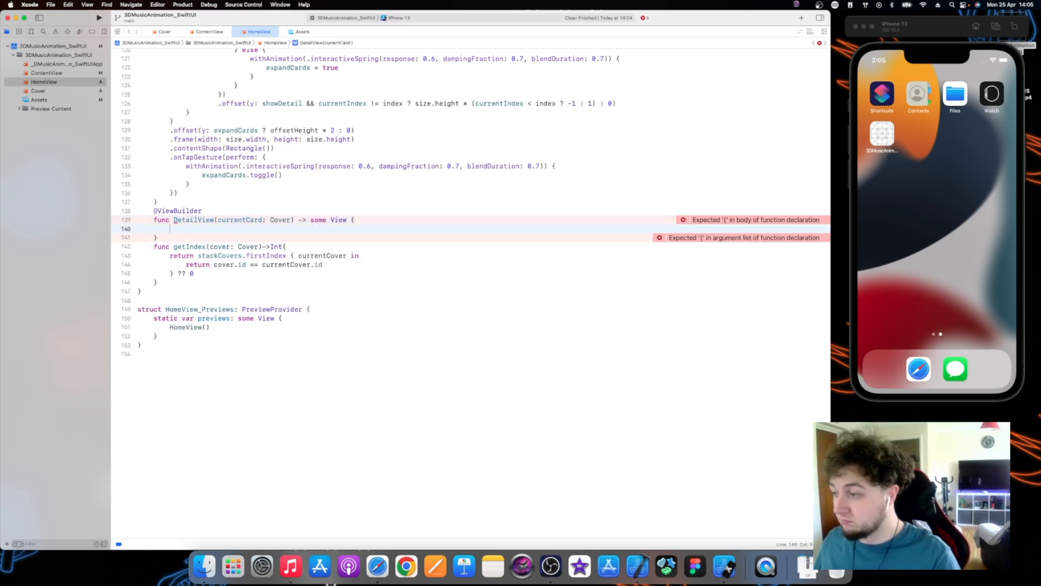
type("VStack(spacing: 0) {")
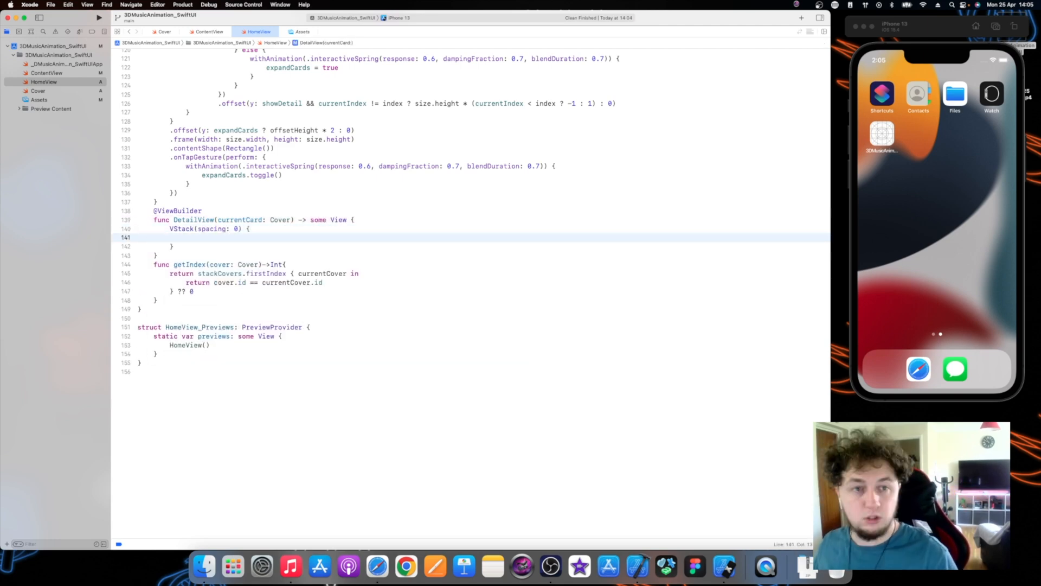
left_click(98, 18)
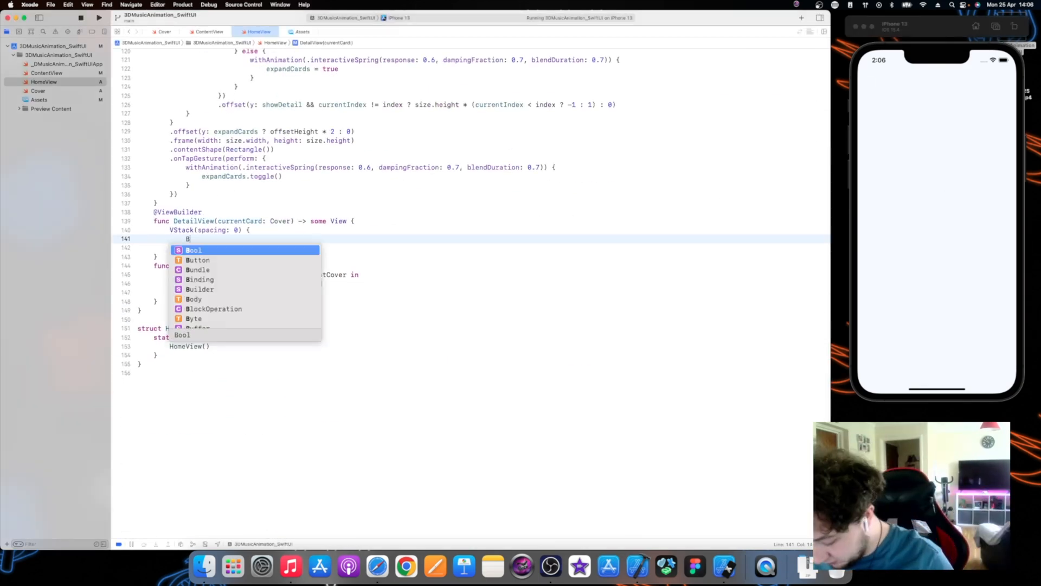
Step: Add a chevron.left back button resetting showDetailContent, padded horizontally and at the top
type("Button{")
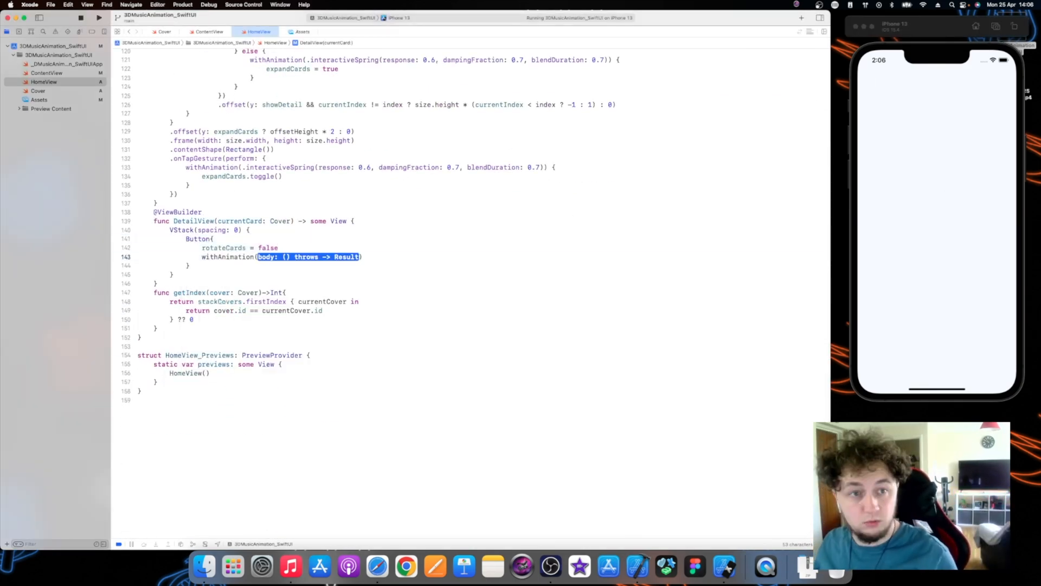
type("showDetailContent = false")
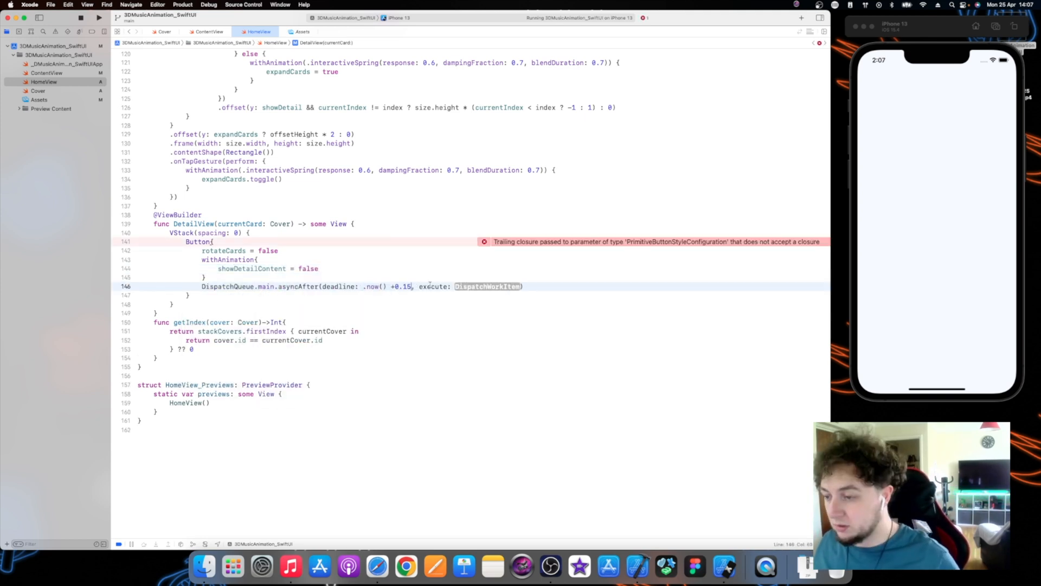
type("{")
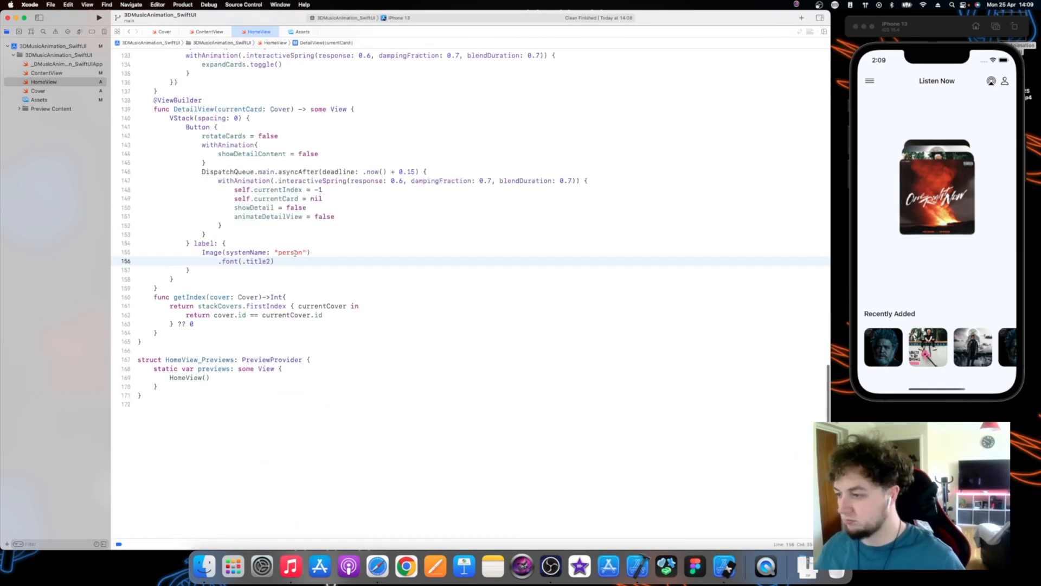
type("chevron.left")
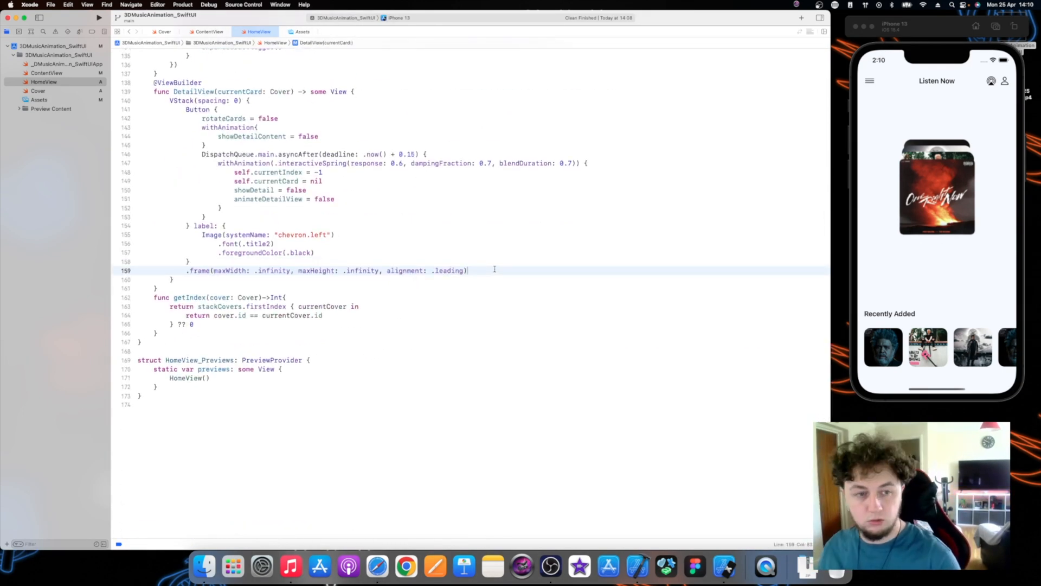
type(".padding([.horizontal, .top])")
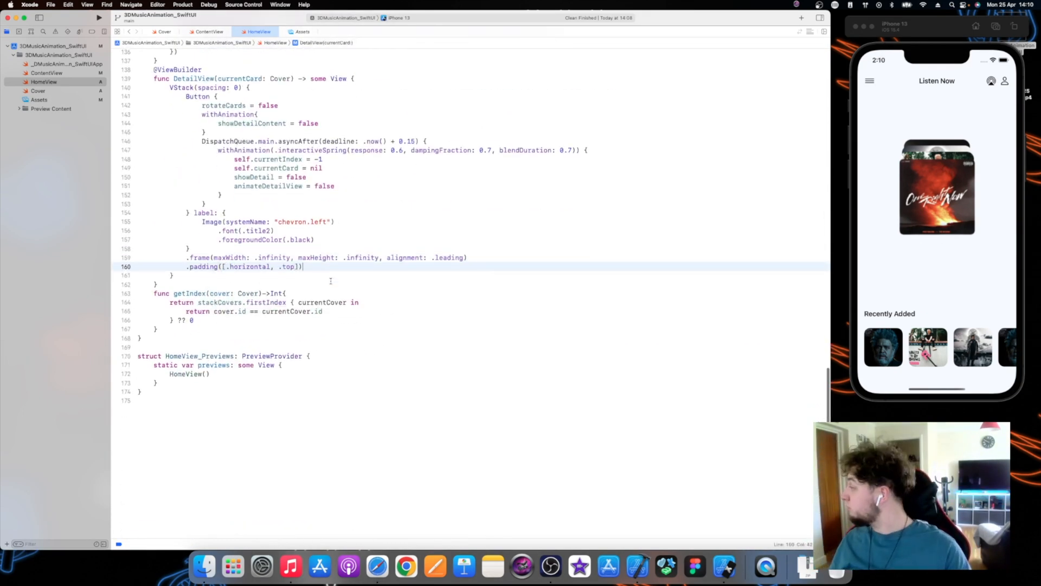
type("ScrollView(.vertical, showsIndicators: false) {")
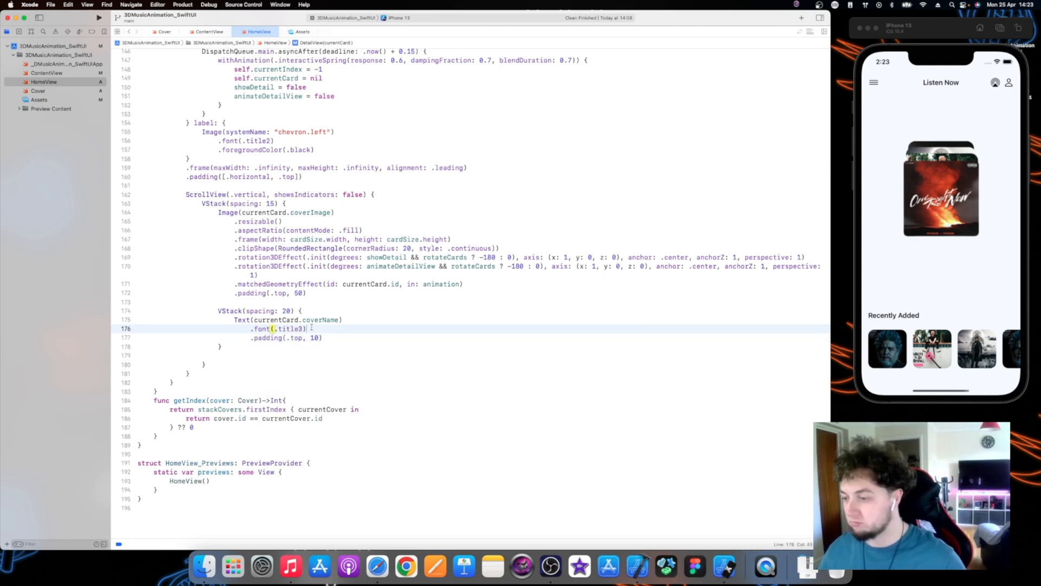
Step: Add a bold album title, shuffle, 55-point red-circled pause and quote bubble buttons, and a Playing Next heading
type(".bold()")
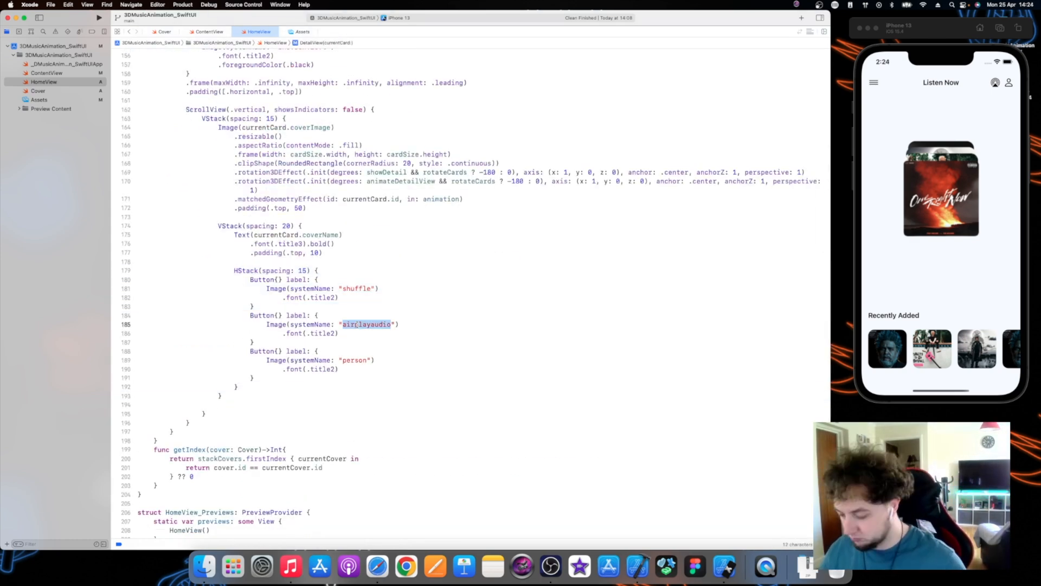
type("pause.fill")
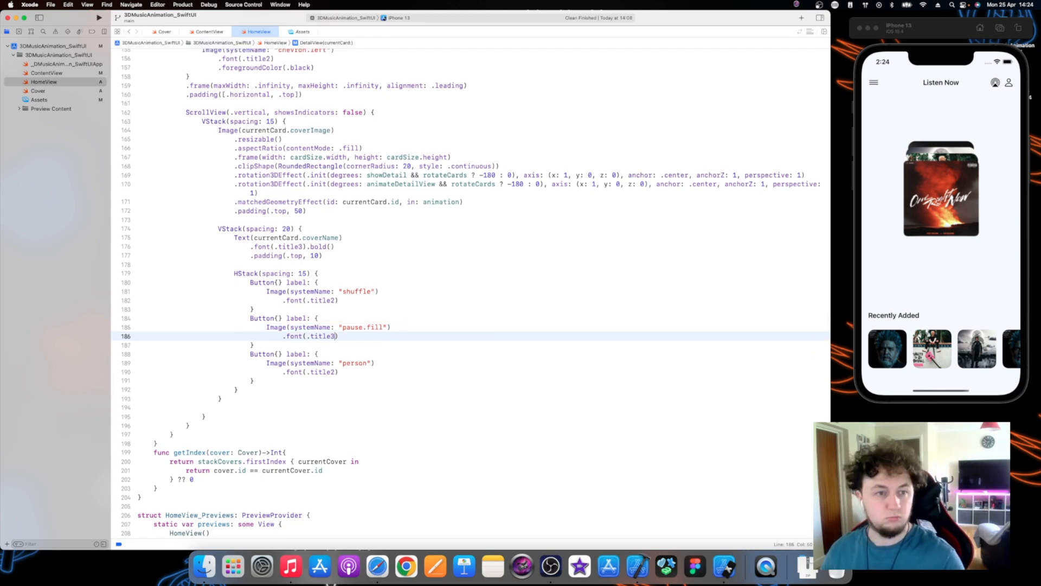
type(".frame(width: 55, height: 55)")
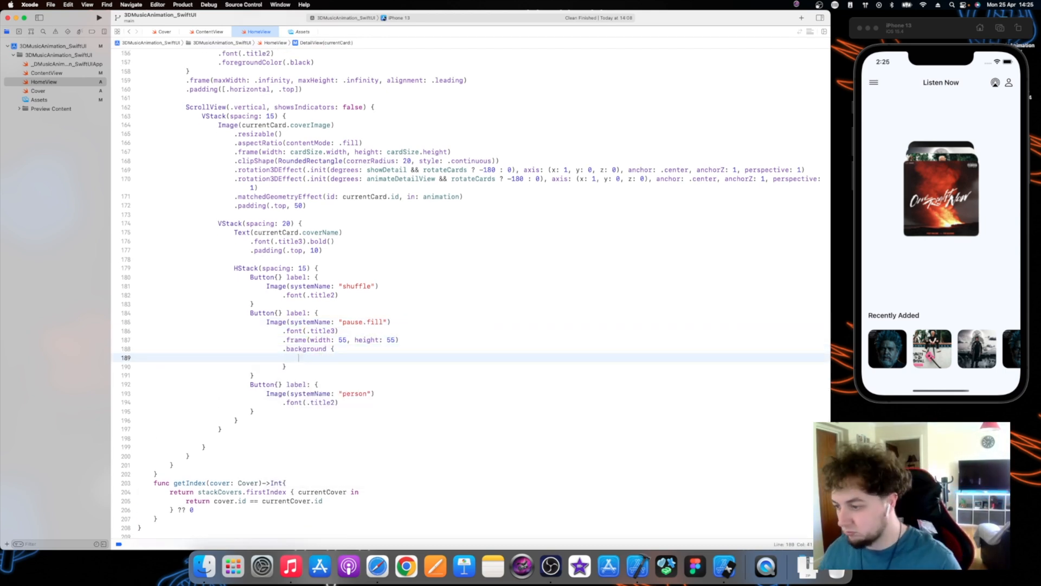
type("Circle().fill(Color(\"Red\"))")
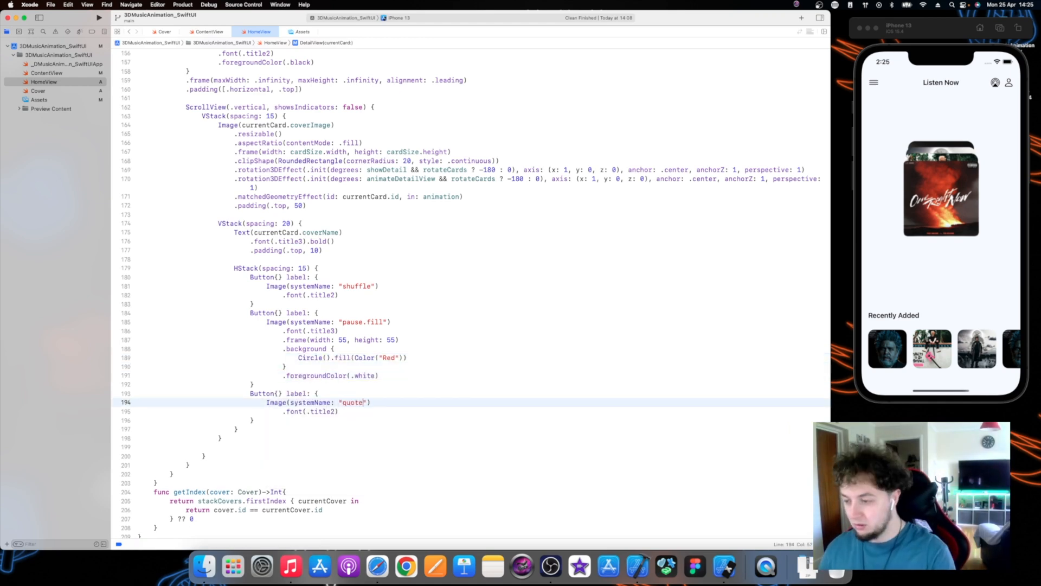
type(".bubble")
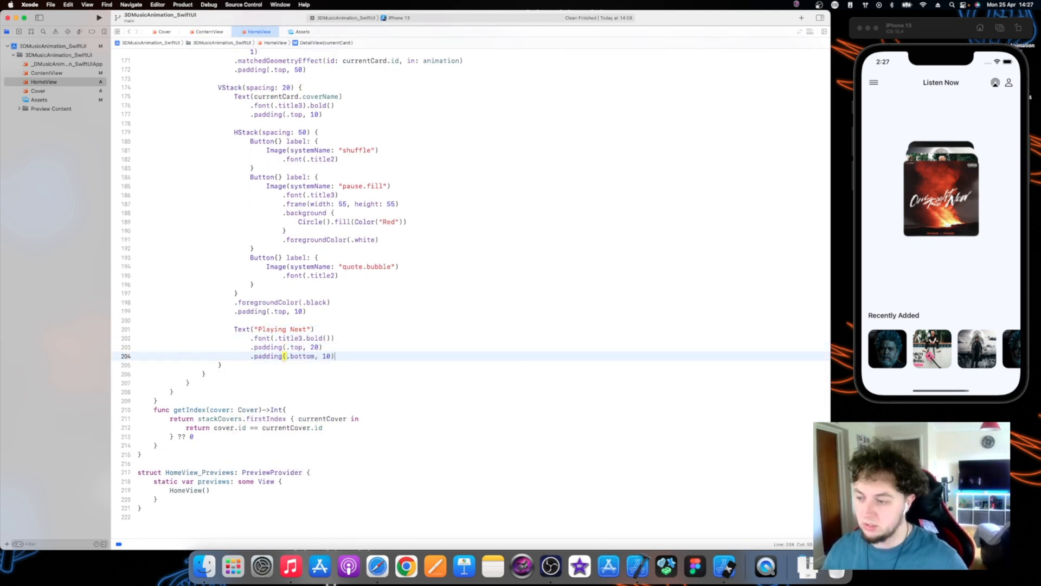
type(".frame(maxWidth: CGFloat?, alignment: Alignment)")
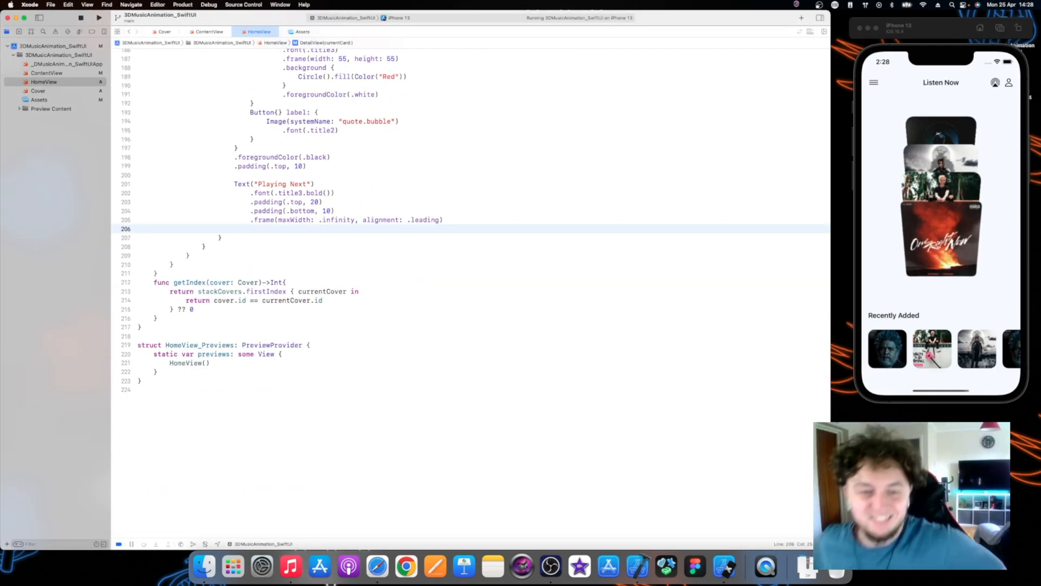
type("ForEach(covers) { cover in")
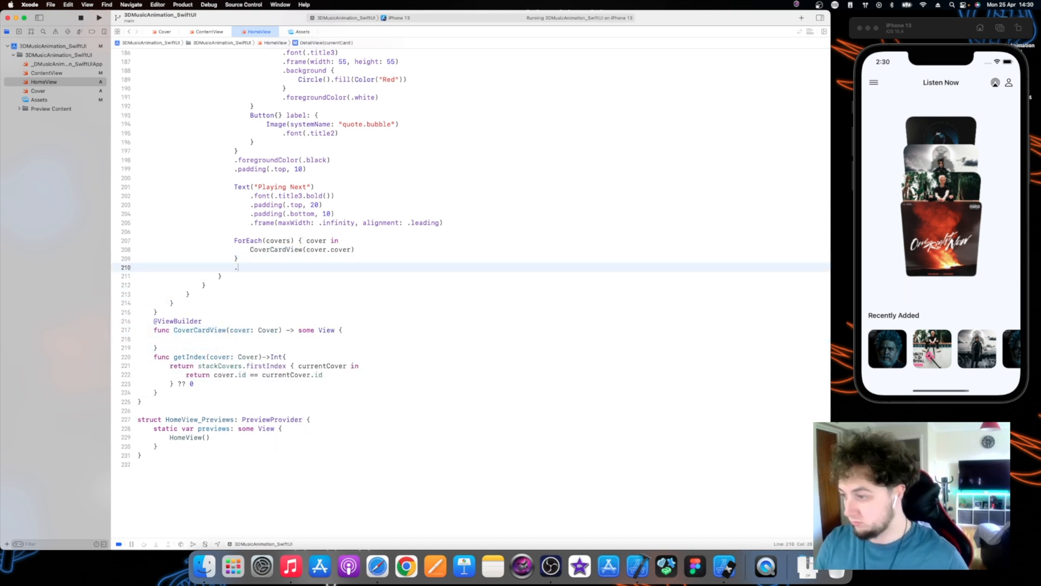
Step: Stretch the detail content to full width, top-aligned, and animate showDetailContent in with easeInOut
type(".frame(maxWidth: .infinity)")
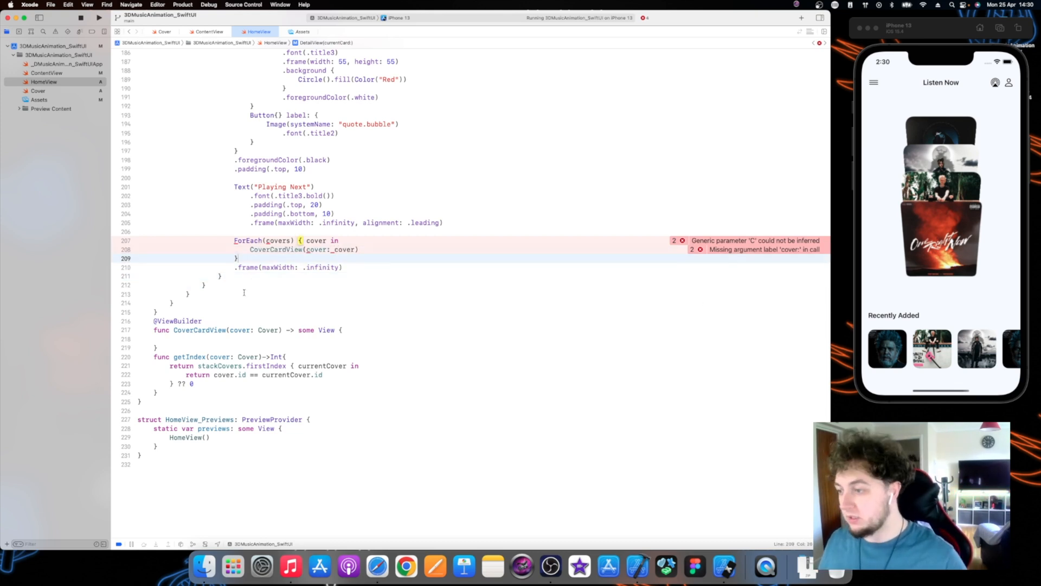
type(".frame(maxWidth: .infinity, alignment: .top)")
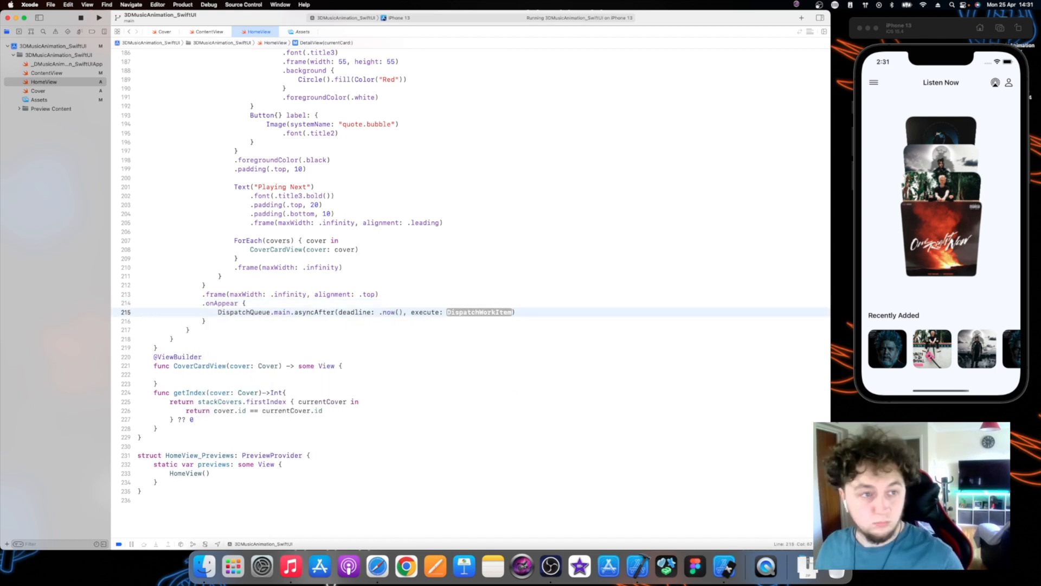
type("withAnimation(.easeInOut) {")
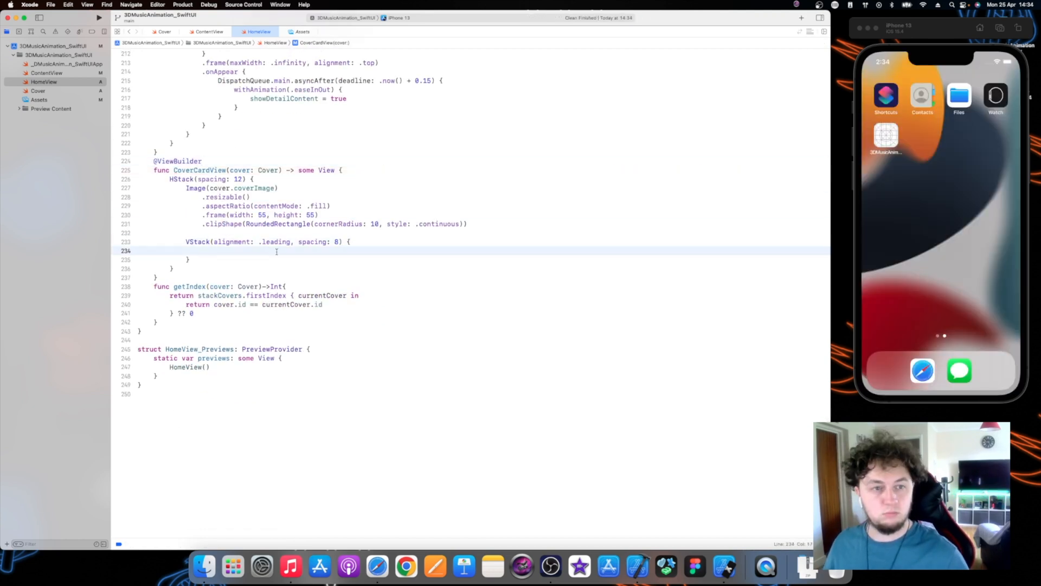
Step: Give each row a semibold cover name, a '75,629,326' play-count label, and an isLiked-dependent heart icon
type("Text(cover.coverName)")
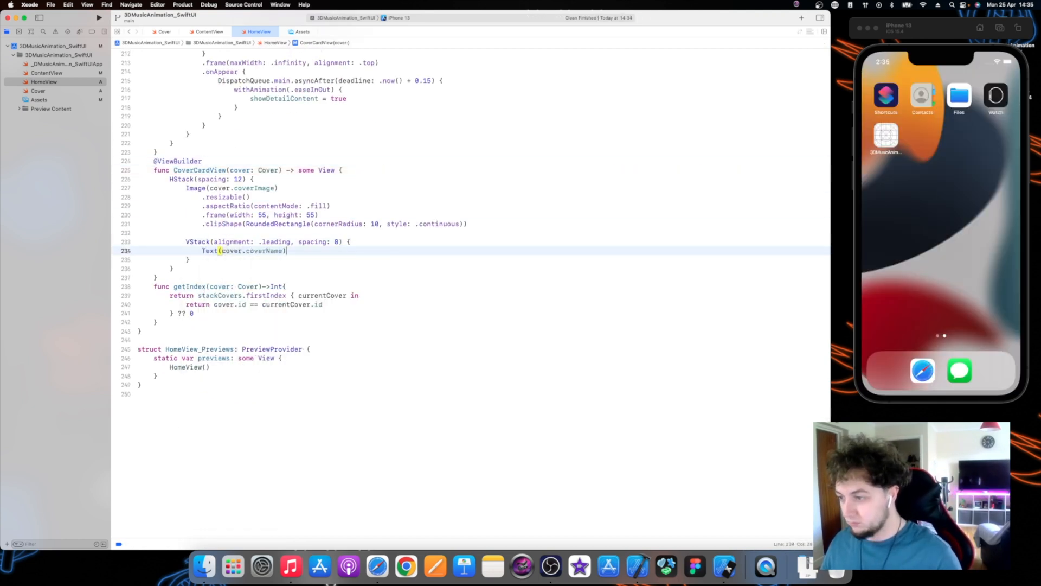
type(".fontWeight(.semibold)")
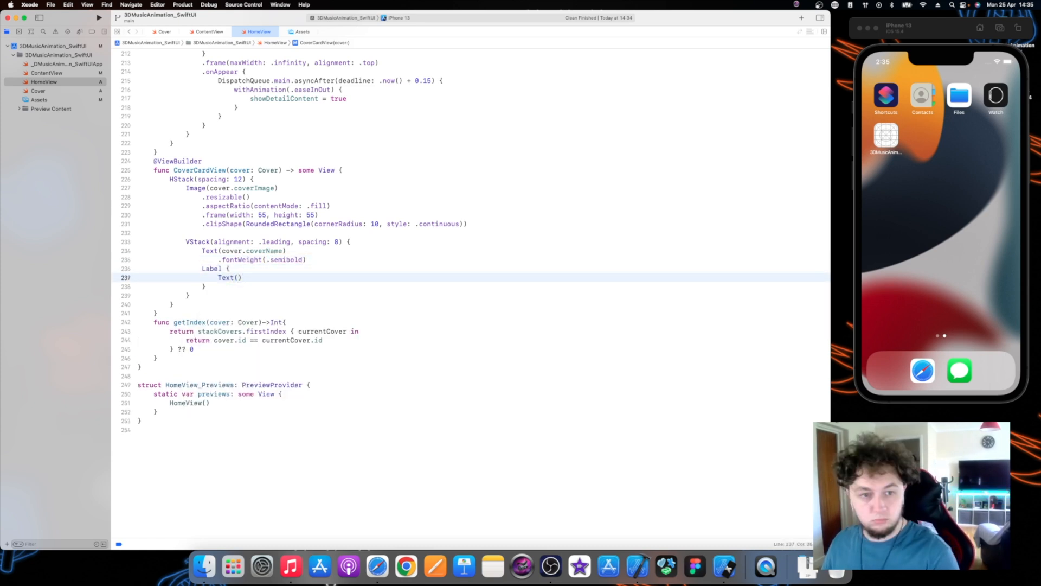
type("\"75,629,326\"")
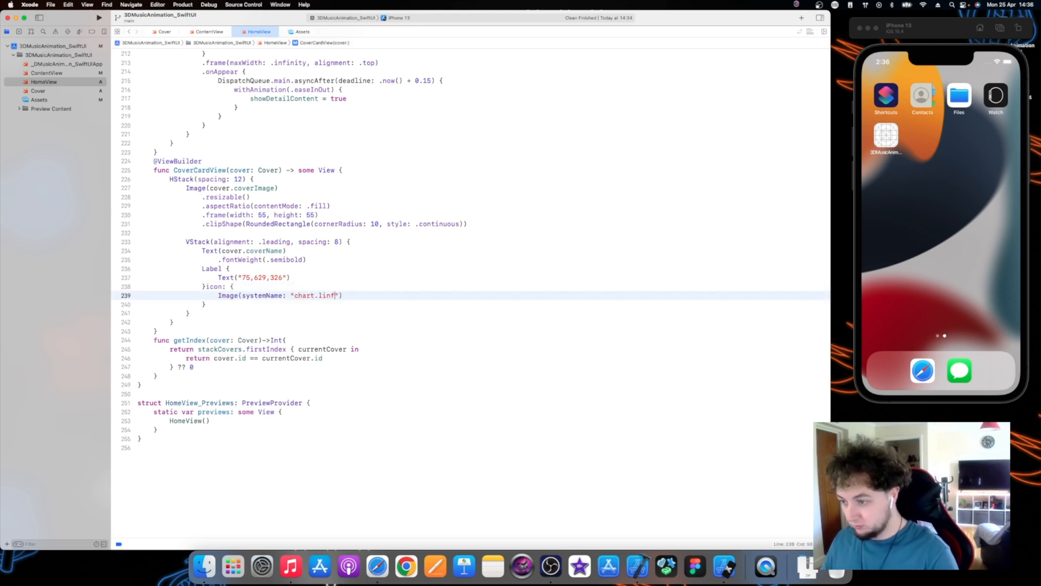
type(".font(.caption")
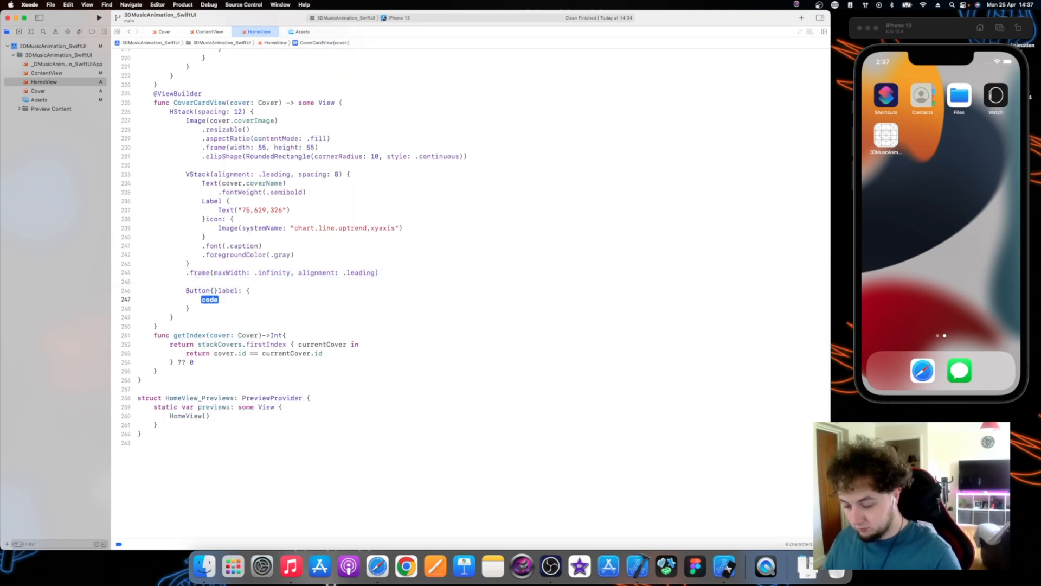
type("Image(systemName: cover.isLiked ? )")
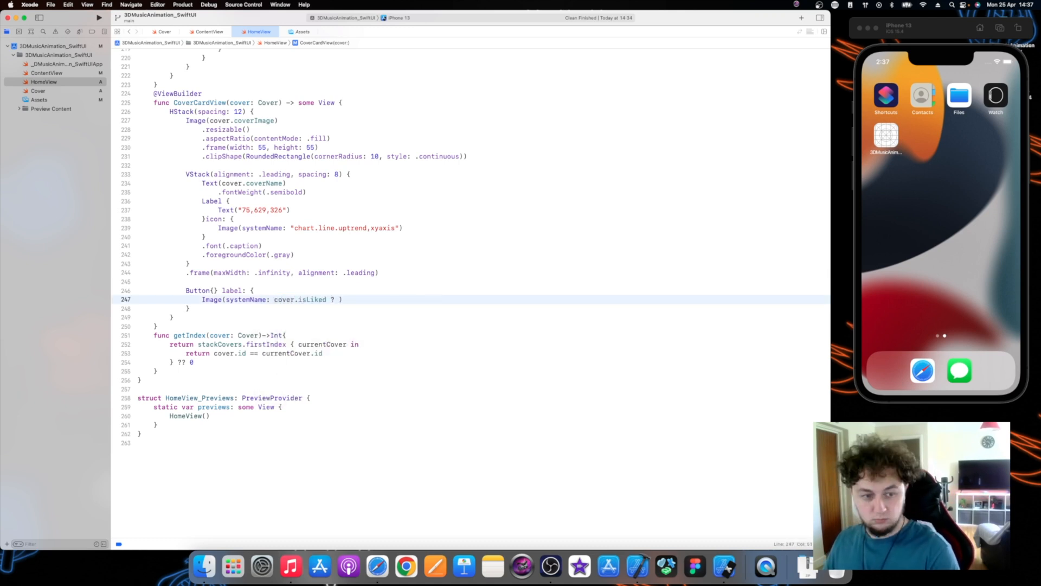
type("\"suit.heart.fill\" : \"suit.heart")
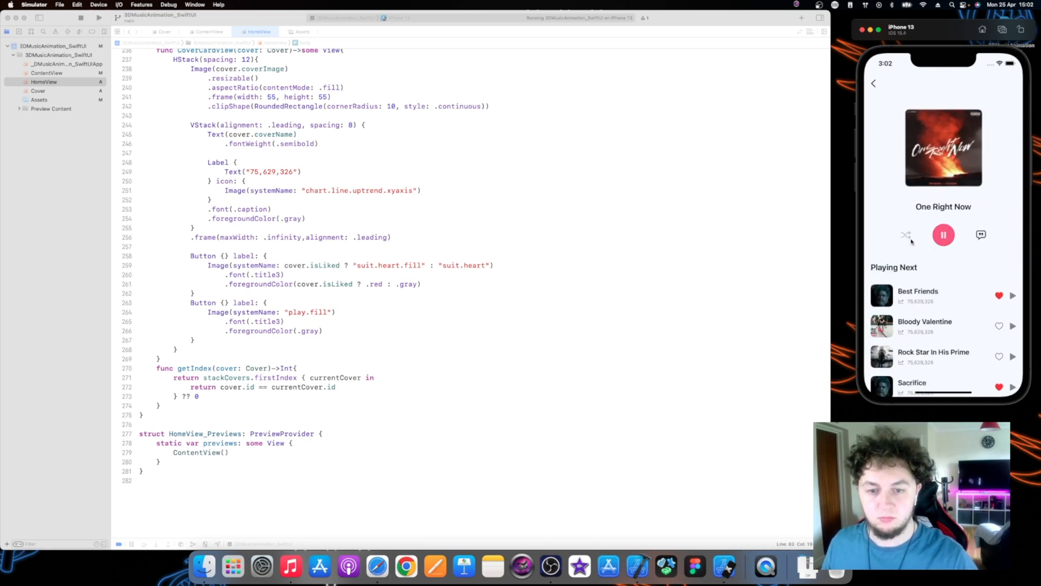
Step: Run the app in the Simulator and tap the front album cover to open its detail view
left_click(874, 83)
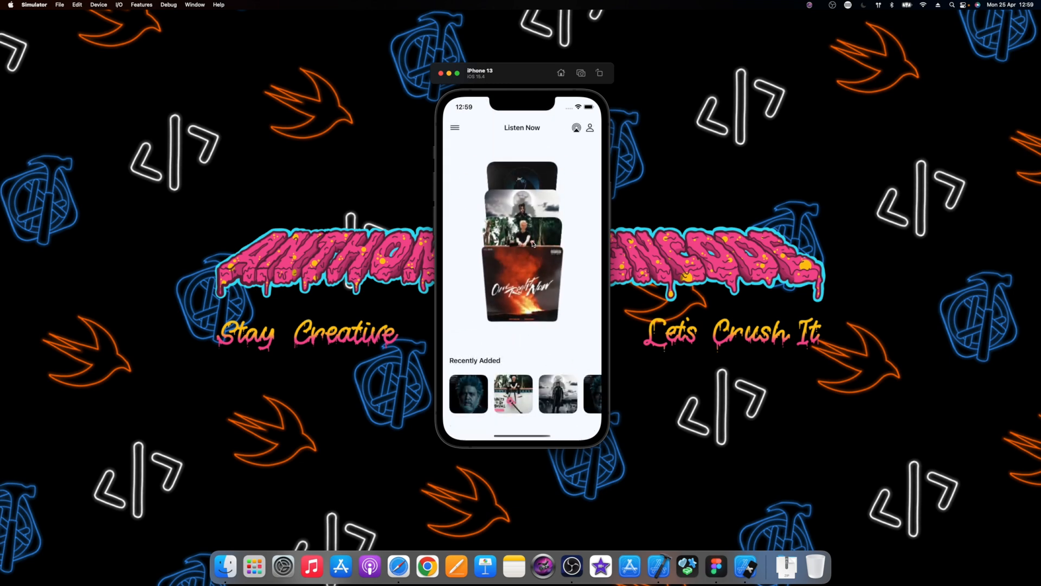
left_click(522, 241)
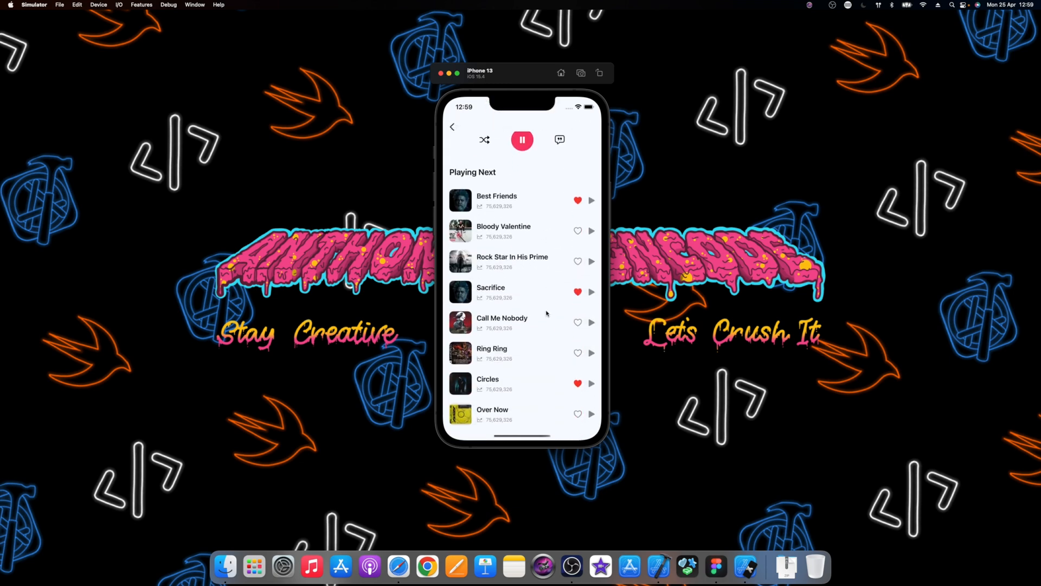